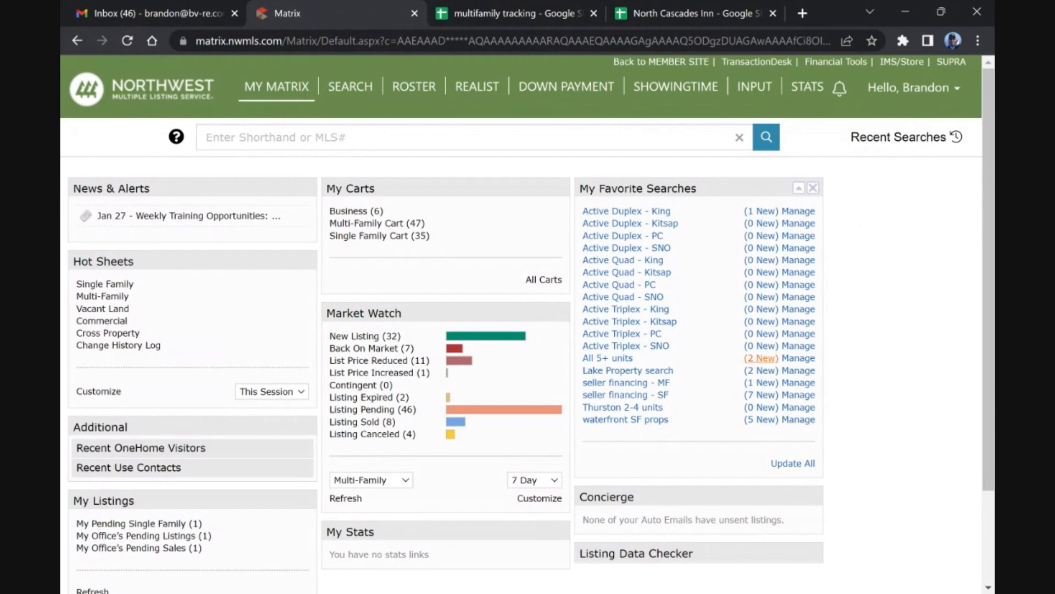
{"action": "mouse_move", "coordinate": [759, 385]}
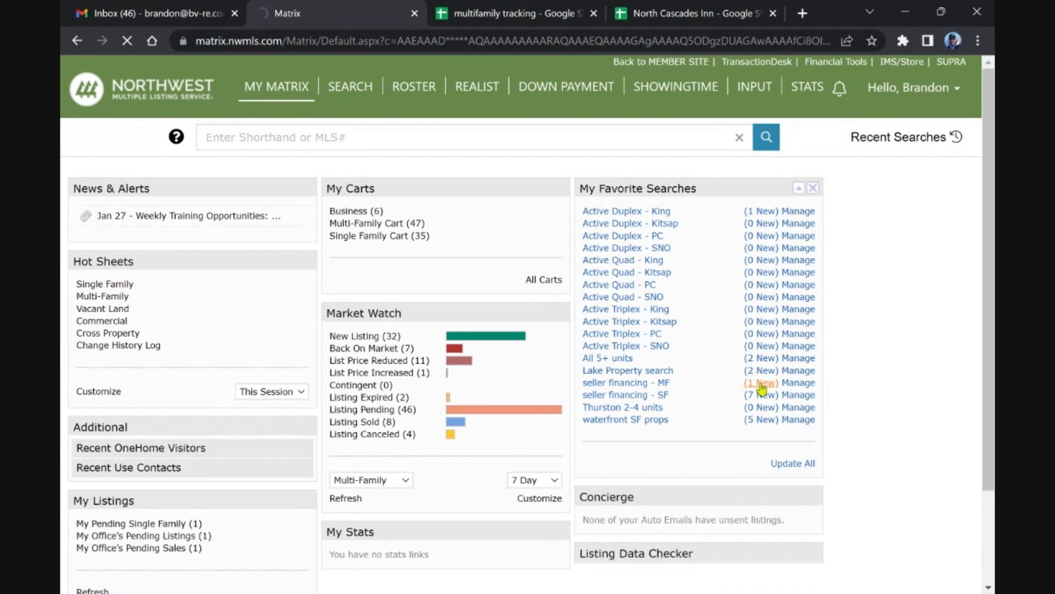
Open the 1 new listing from the 'seller financing - MF' favorite search
{"action": "left_click", "coordinate": [625, 382]}
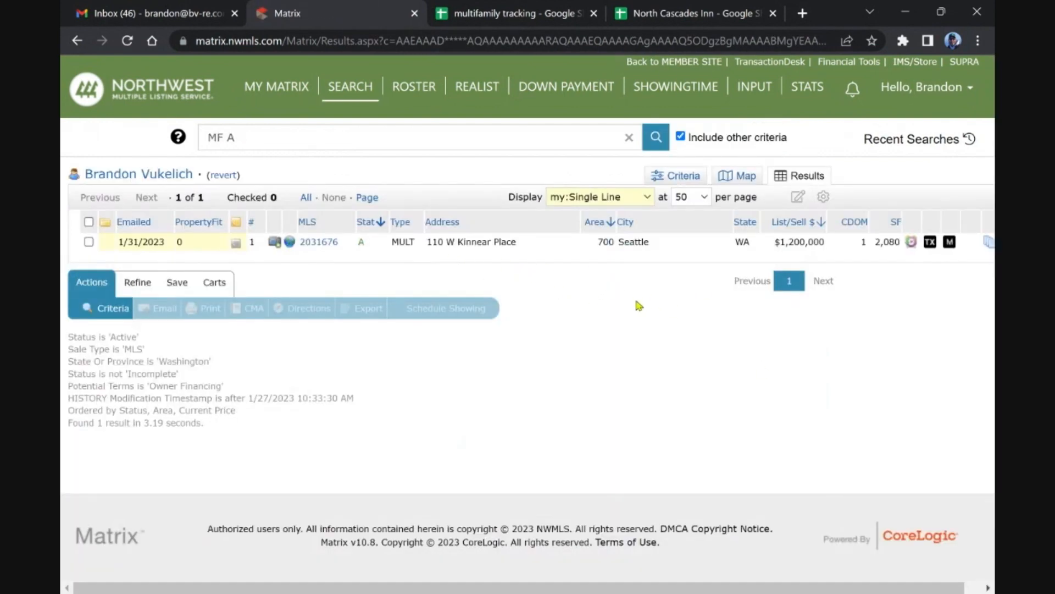
{"action": "mouse_move", "coordinate": [571, 279]}
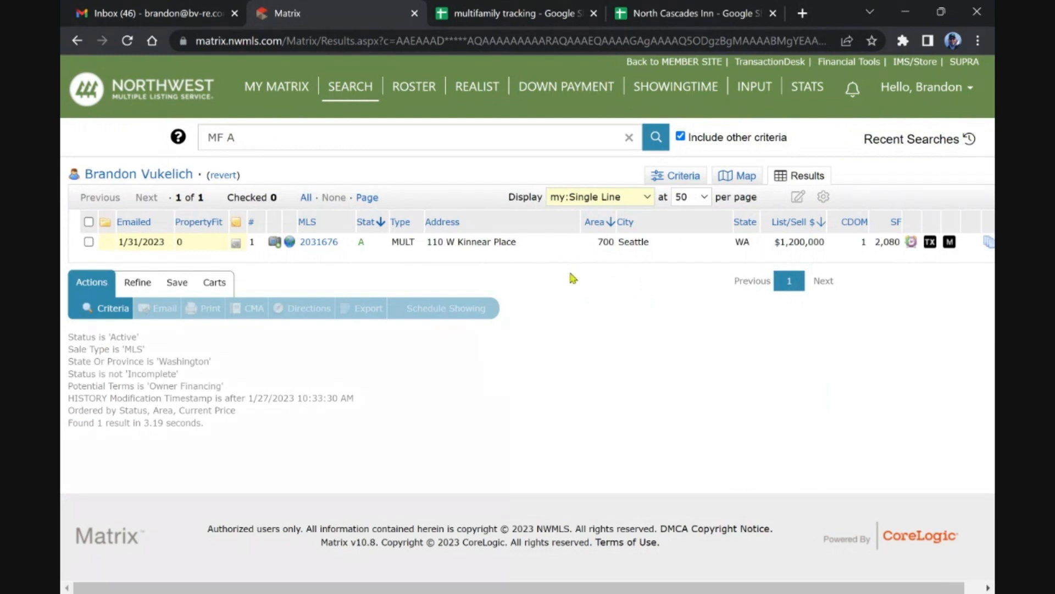
{"action": "mouse_move", "coordinate": [657, 206]}
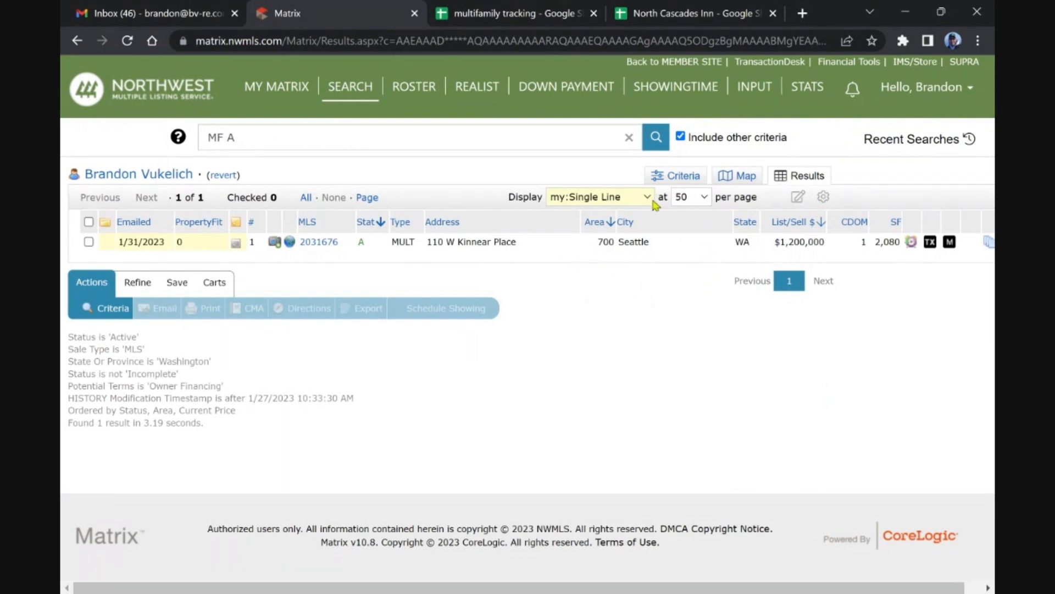
Show 110 W Kinnear Place in Client Full view and read through remarks, financials and units
{"action": "left_click", "coordinate": [598, 197]}
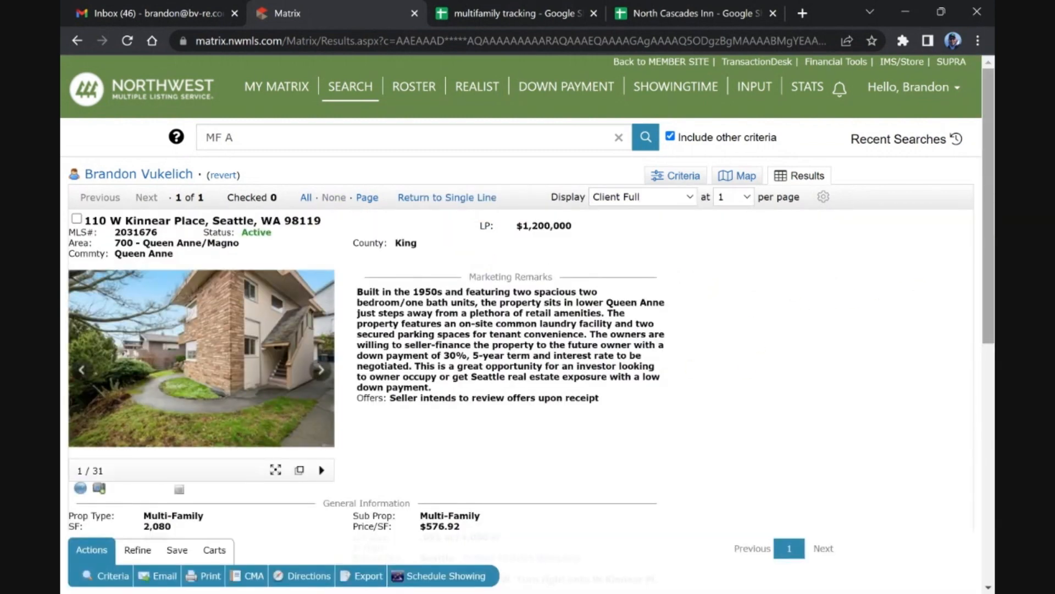
{"action": "scroll", "scroll_direction": "down", "scroll_amount": 3}
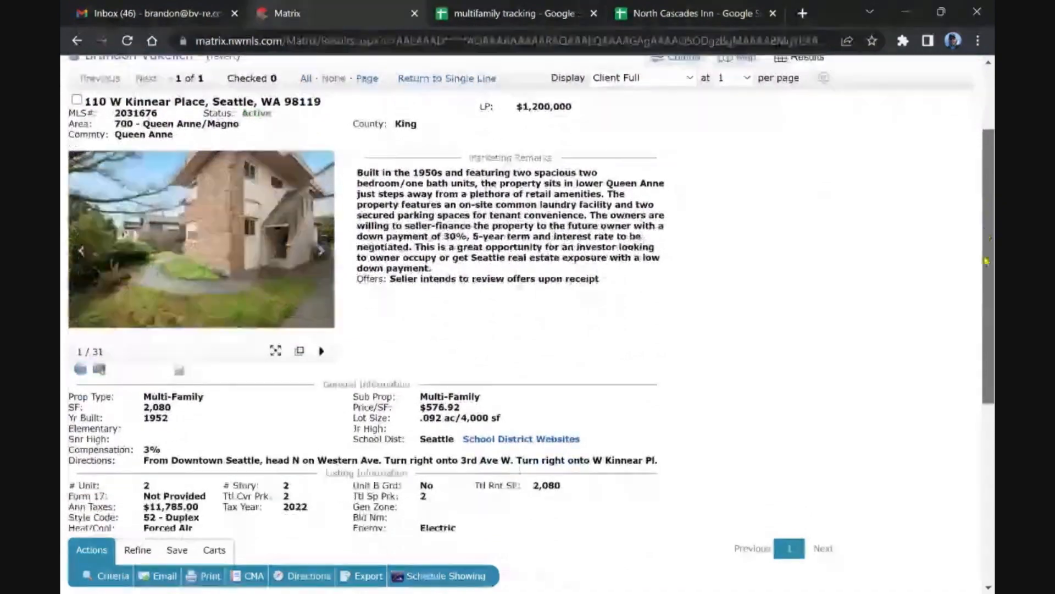
{"action": "scroll", "scroll_direction": "down", "scroll_amount": 3}
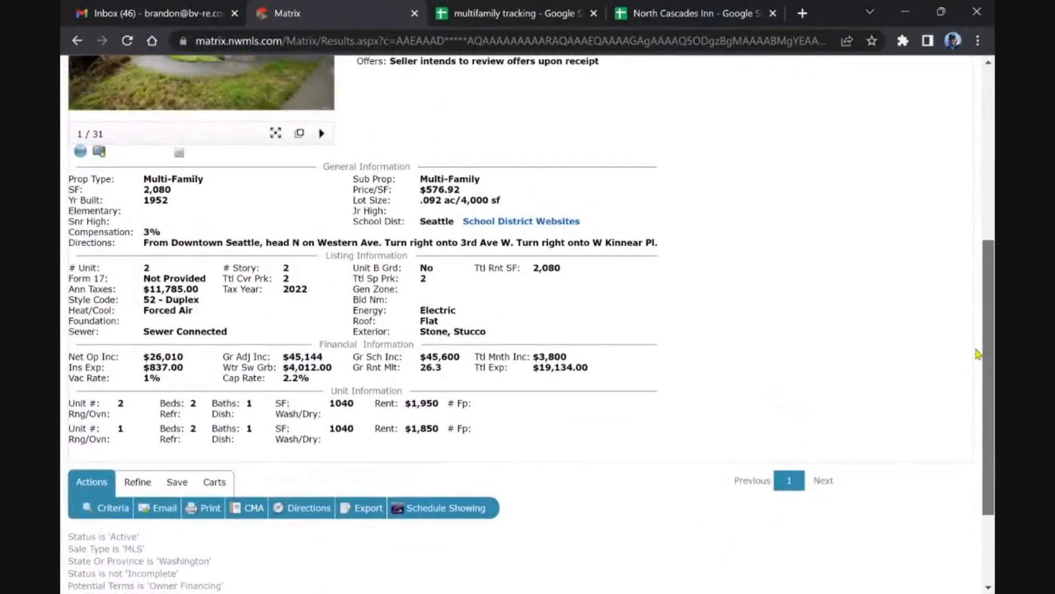
{"action": "scroll", "scroll_direction": "up", "scroll_amount": 3}
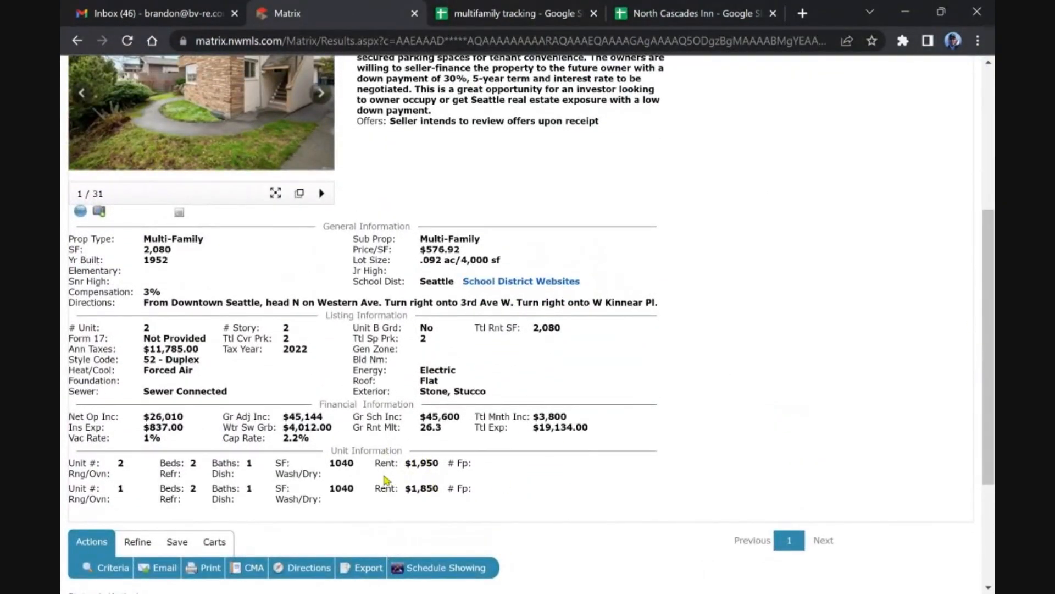
{"action": "scroll", "scroll_direction": "up", "scroll_amount": 3}
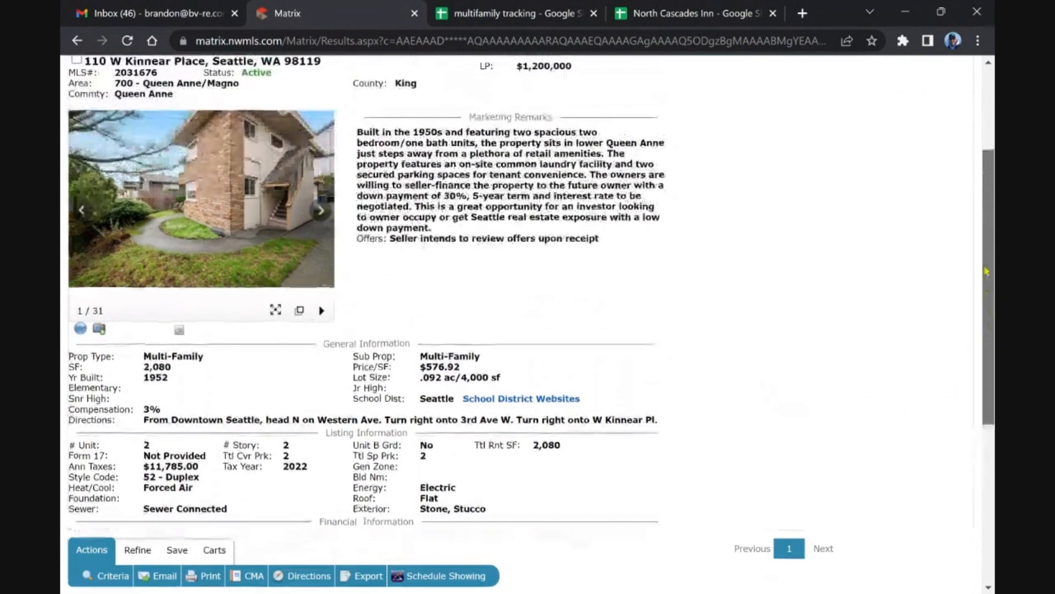
{"action": "scroll", "scroll_direction": "up", "scroll_amount": 3}
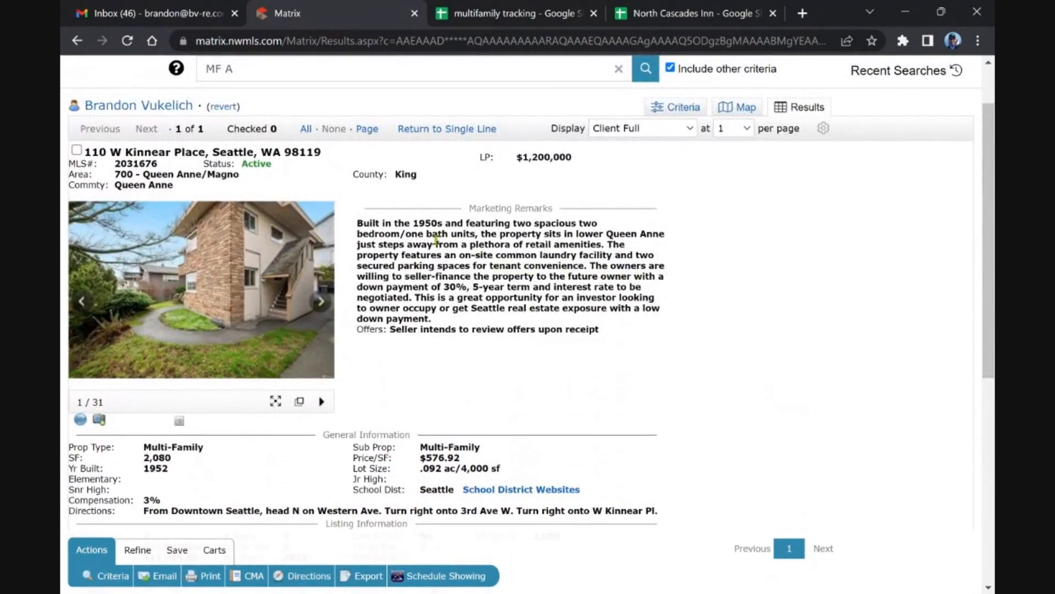
{"action": "mouse_move", "coordinate": [228, 268]}
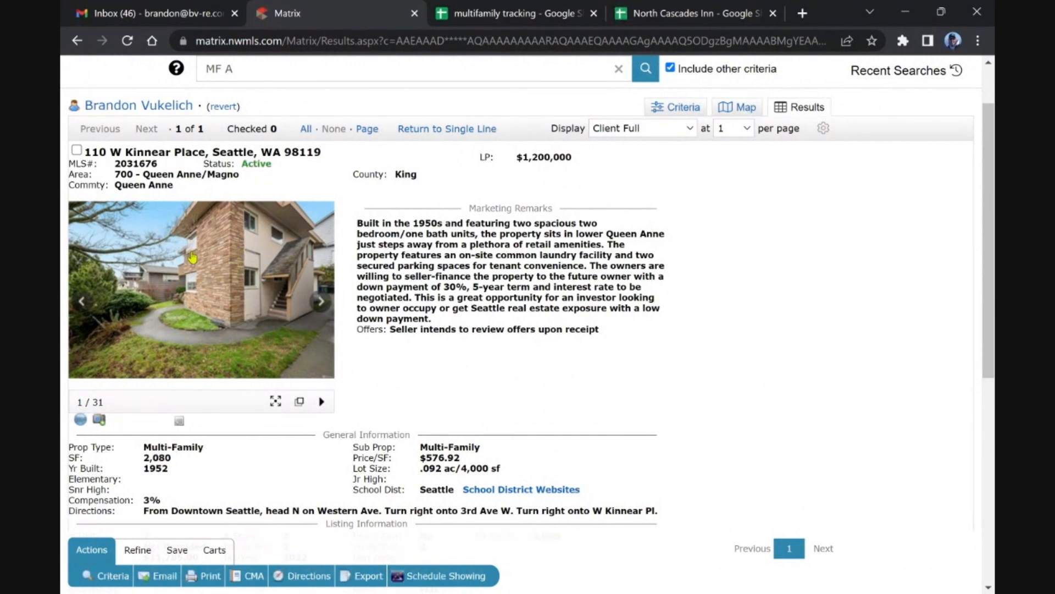
{"action": "mouse_move", "coordinate": [231, 274]}
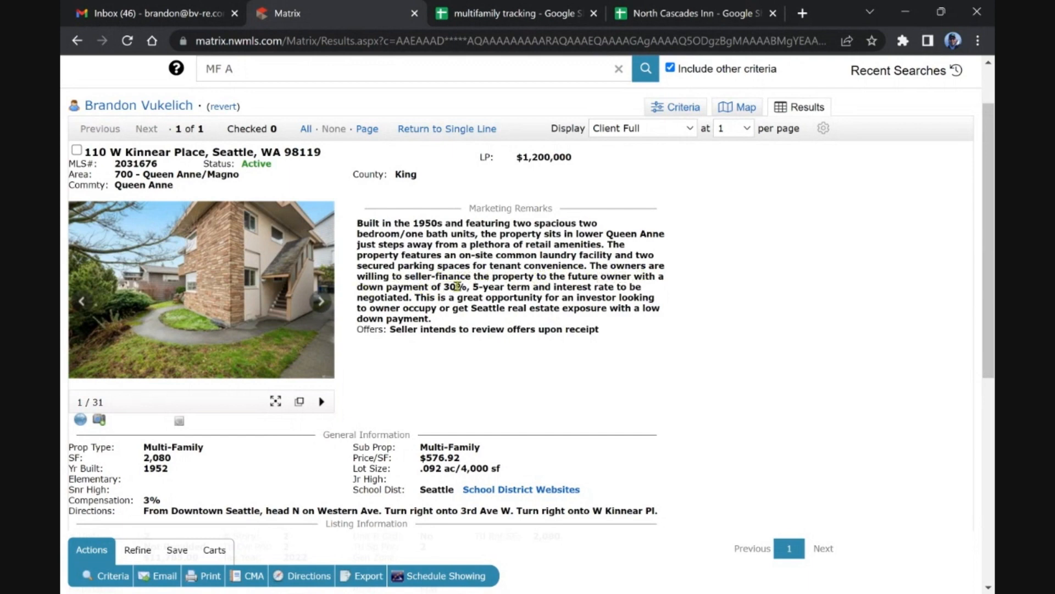
{"action": "mouse_move", "coordinate": [514, 286]}
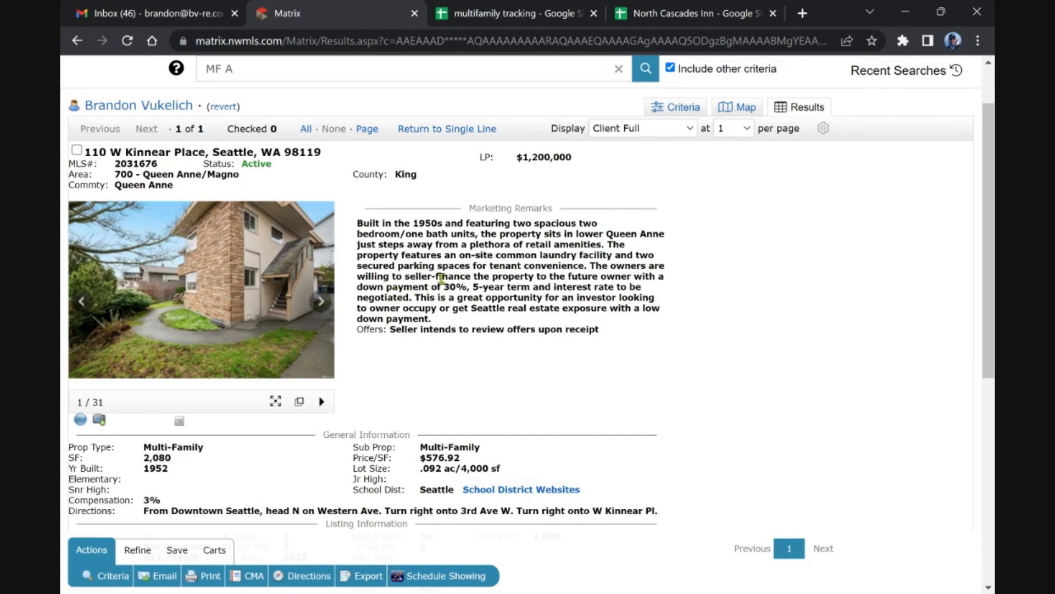
{"action": "mouse_move", "coordinate": [476, 329]}
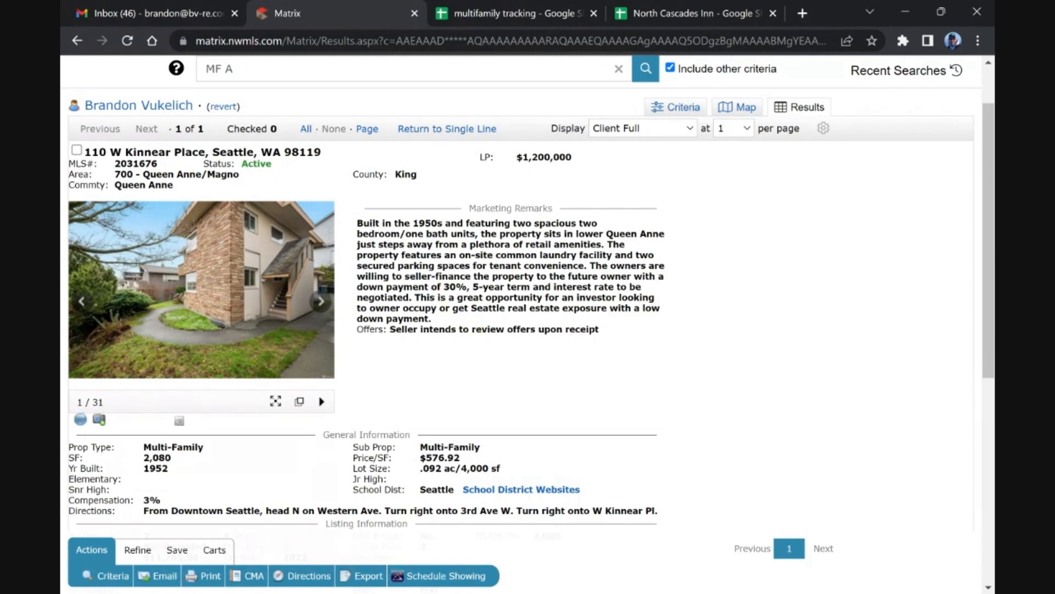
{"action": "mouse_move", "coordinate": [464, 317]}
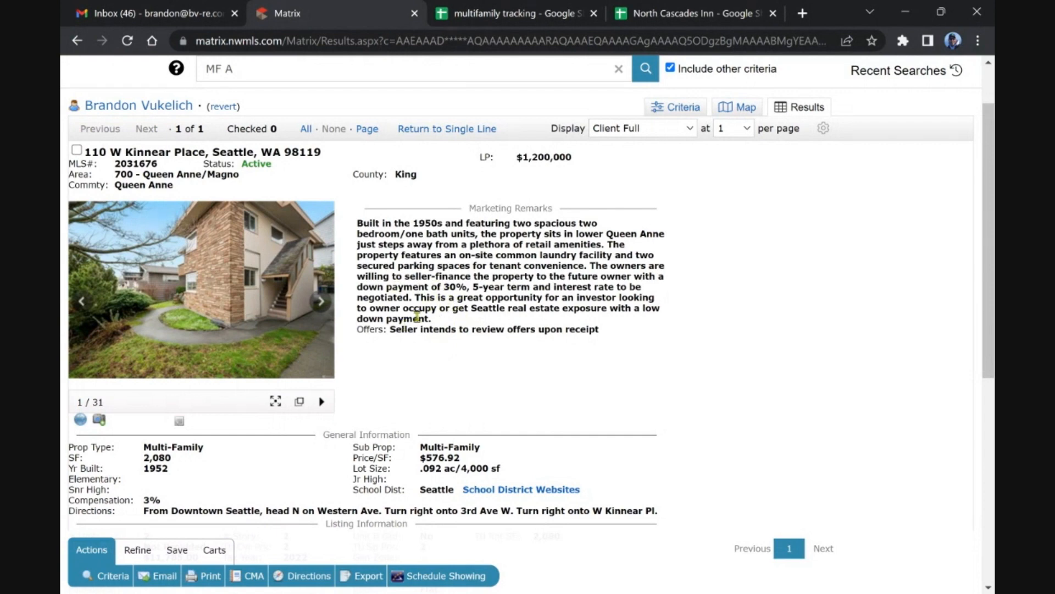
{"action": "scroll", "scroll_direction": "down", "scroll_amount": 3}
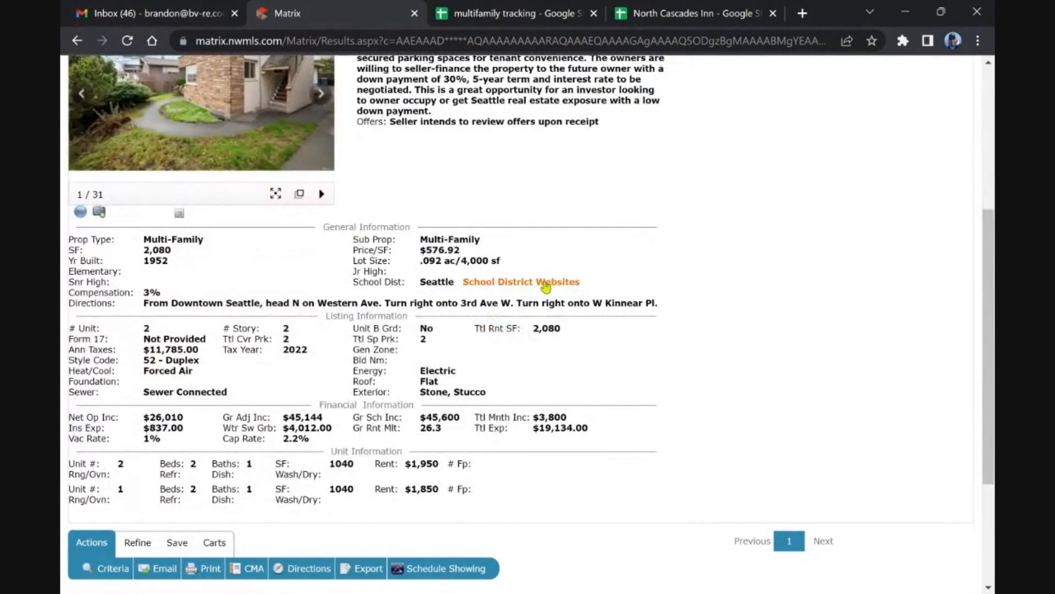
{"action": "scroll", "scroll_direction": "up", "scroll_amount": 3}
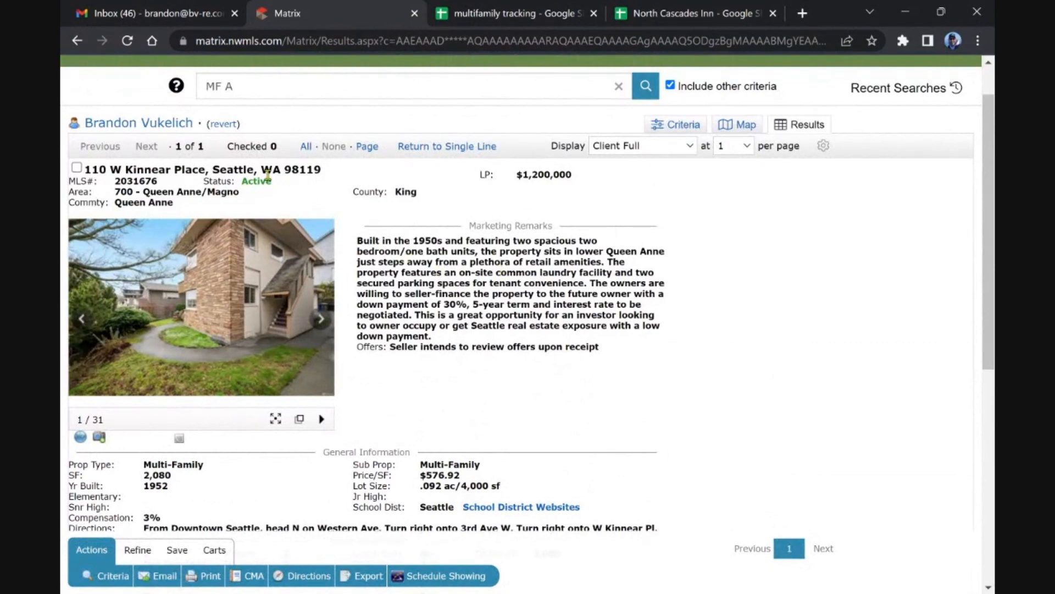
{"action": "scroll", "scroll_direction": "up", "scroll_amount": 3}
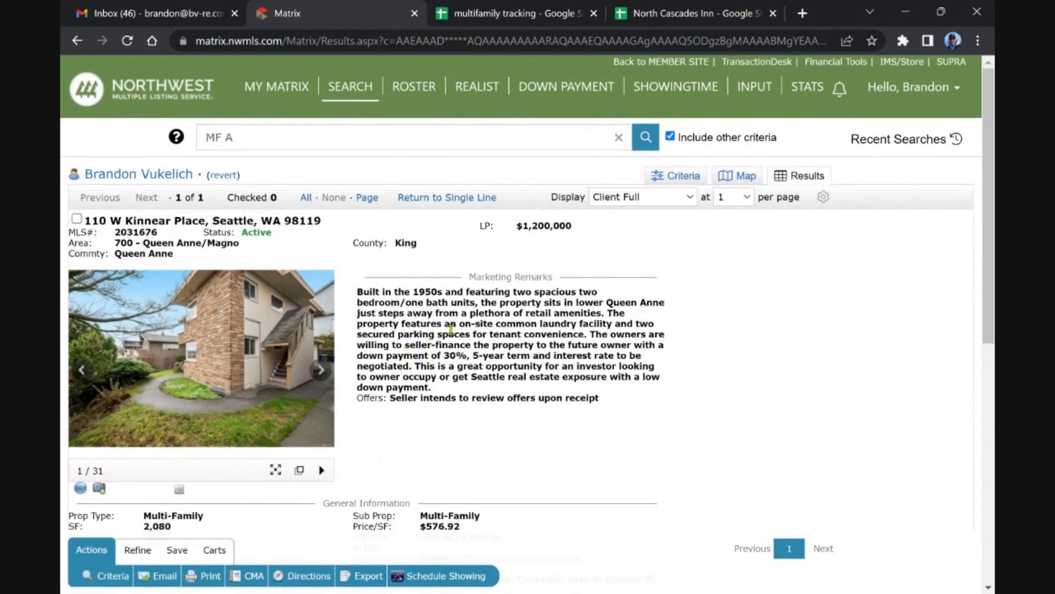
{"action": "mouse_move", "coordinate": [525, 247]}
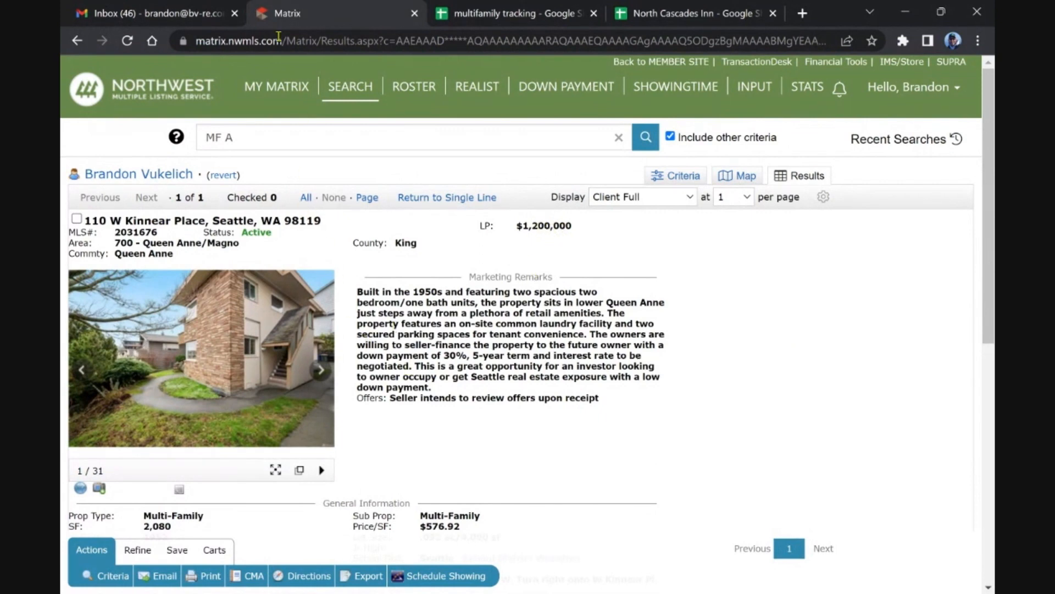
Return to the dashboard and open the 2 new listings from 'All 5+ units'
{"action": "left_click", "coordinate": [275, 86]}
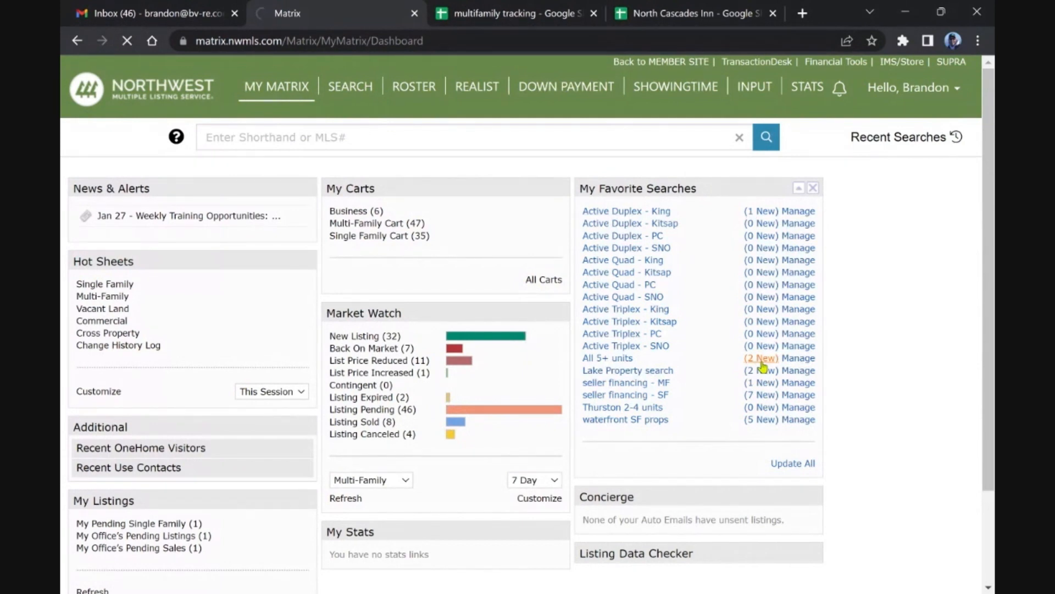
{"action": "left_click", "coordinate": [606, 357]}
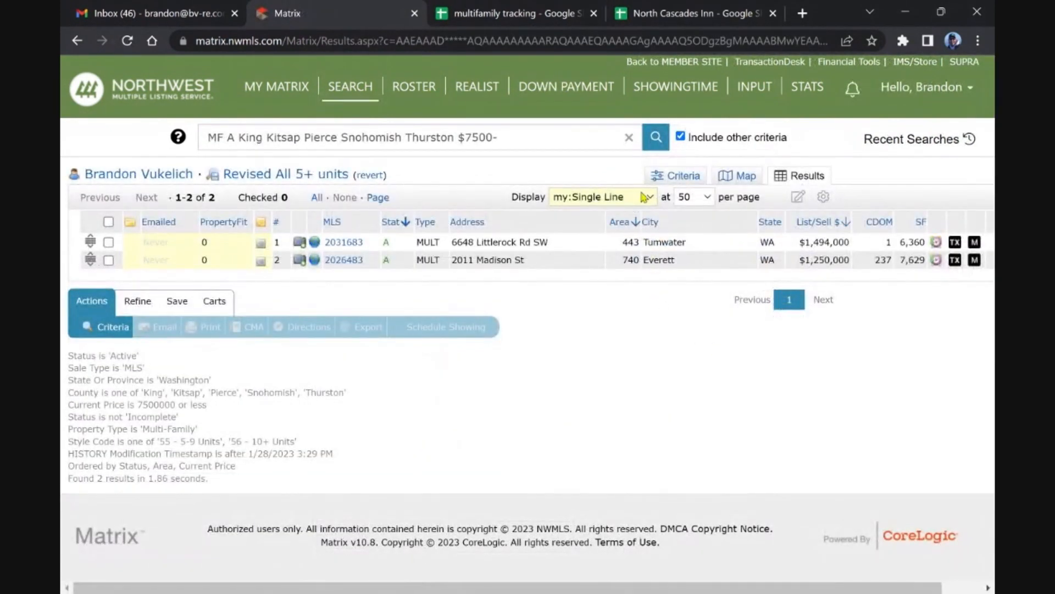
{"action": "mouse_move", "coordinate": [649, 202]}
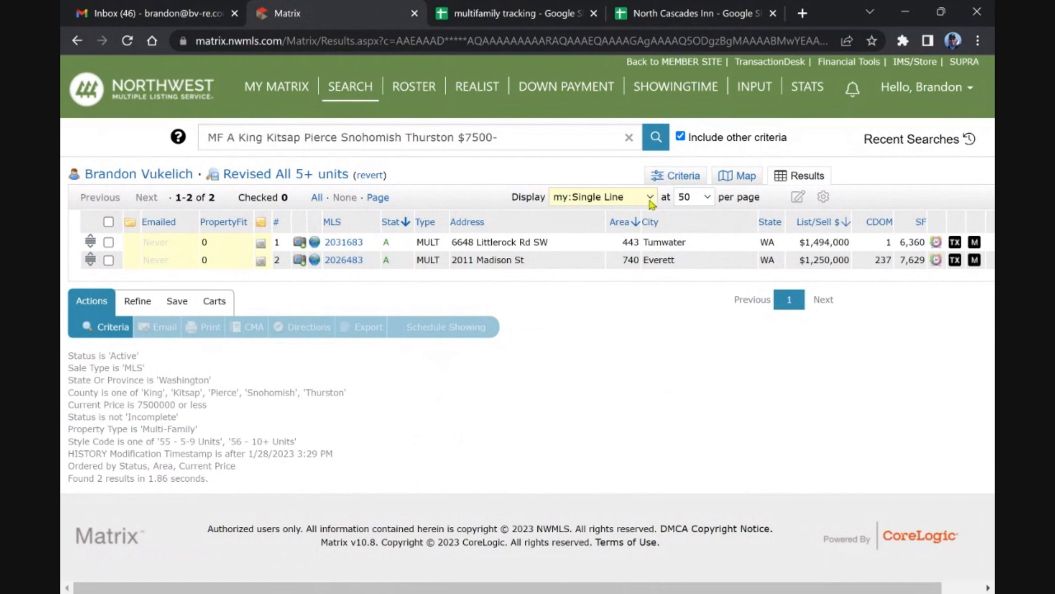
{"action": "mouse_move", "coordinate": [650, 250]}
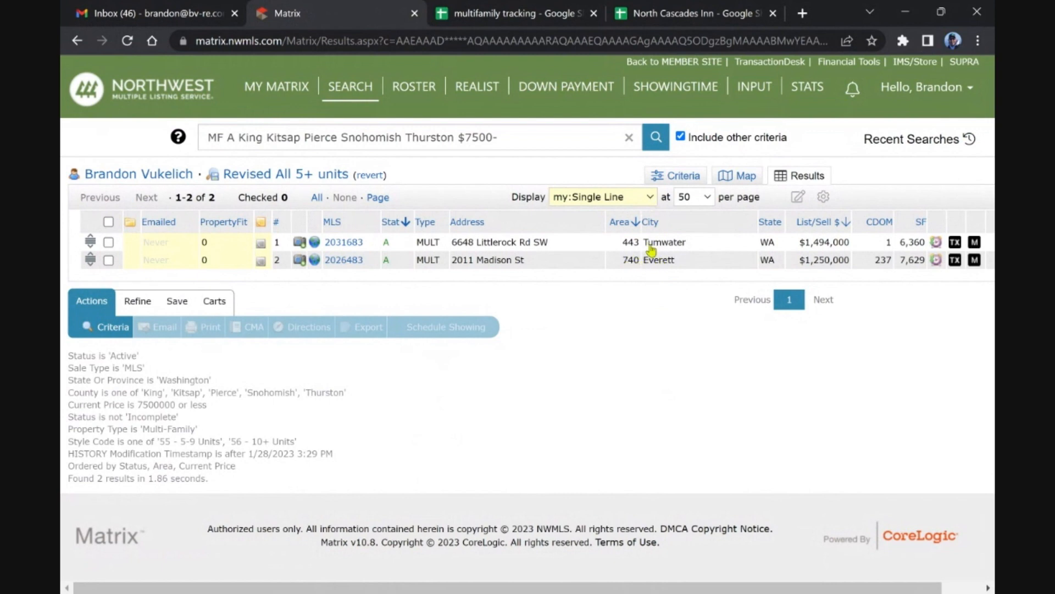
{"action": "mouse_move", "coordinate": [643, 210]}
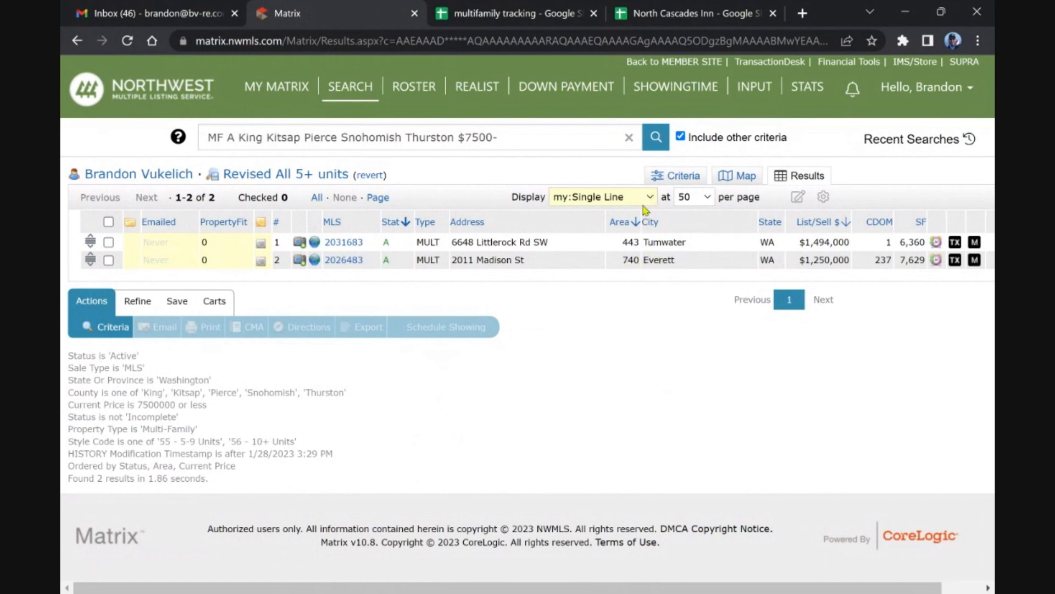
{"action": "left_click", "coordinate": [601, 197]}
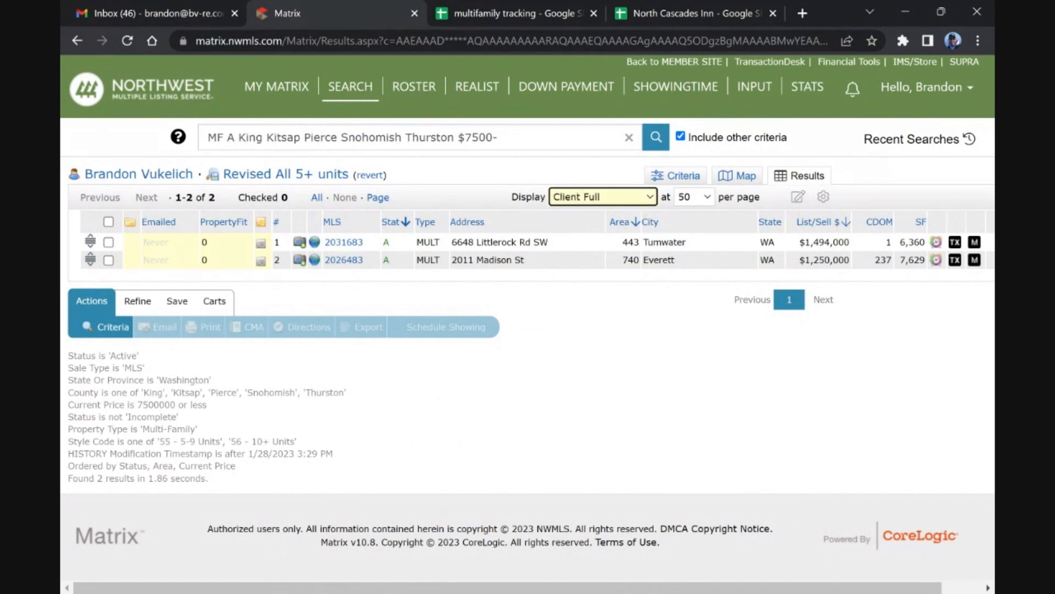
{"action": "left_click", "coordinate": [344, 242]}
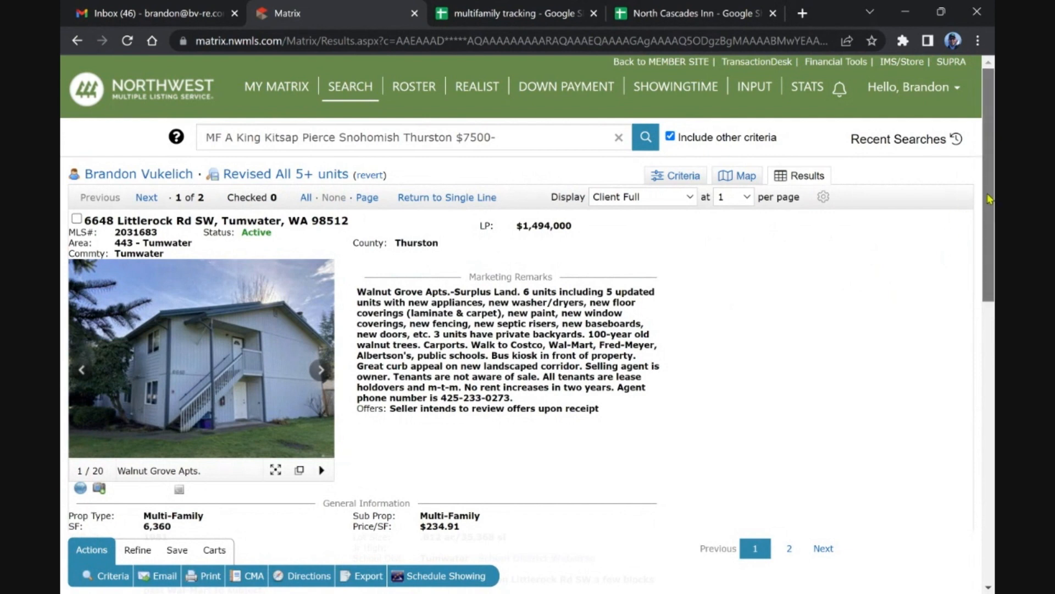
{"action": "scroll", "scroll_direction": "down", "scroll_amount": 3}
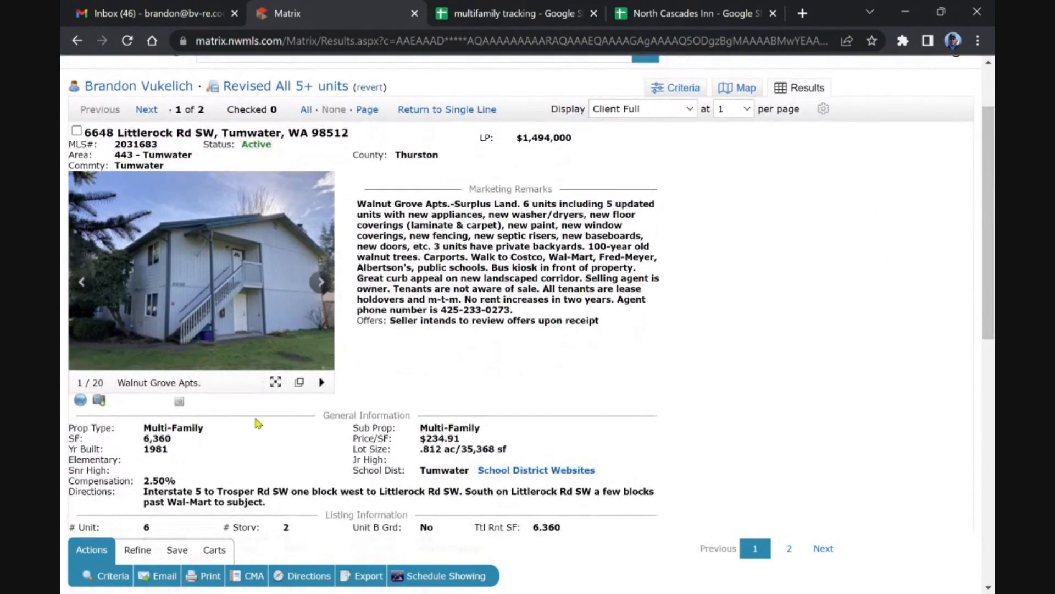
{"action": "mouse_move", "coordinate": [534, 209]}
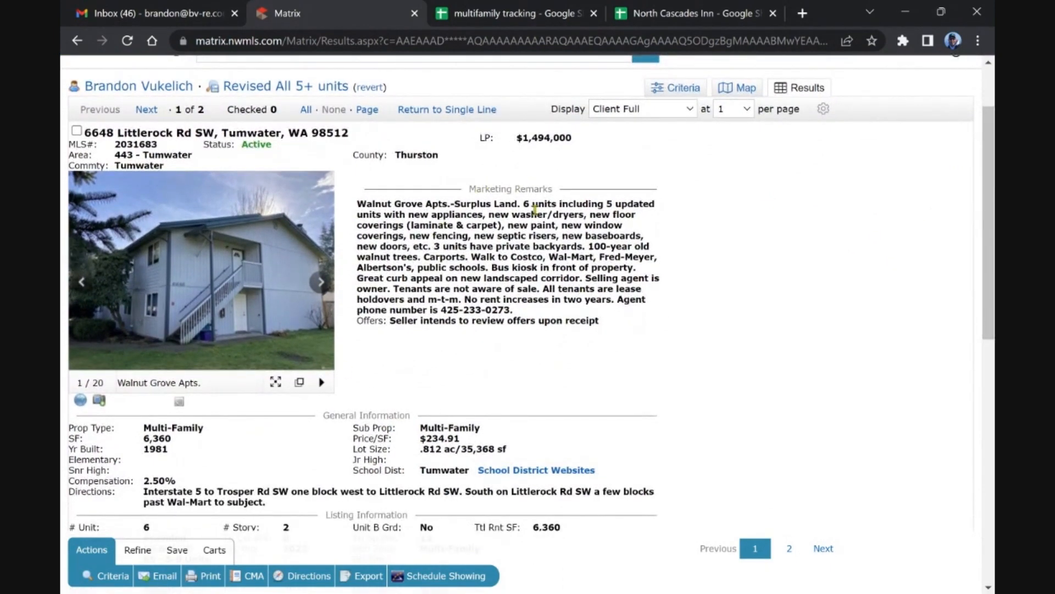
{"action": "scroll", "scroll_direction": "down", "scroll_amount": 3}
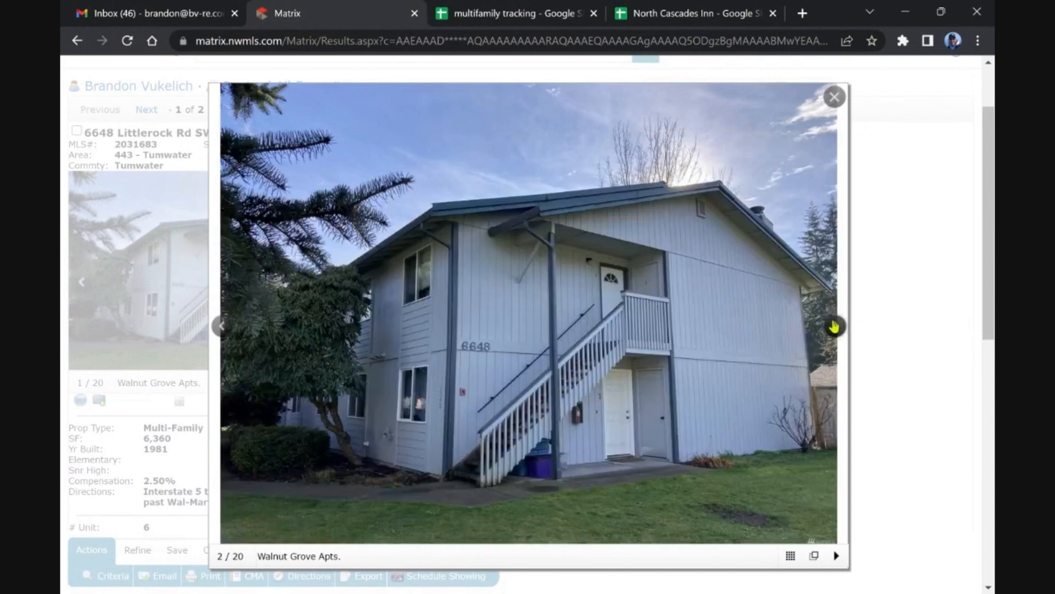
Step through the remaining Walnut Grove Apts. photos up to 20 and close the enlarged viewer
{"action": "left_click", "coordinate": [834, 327]}
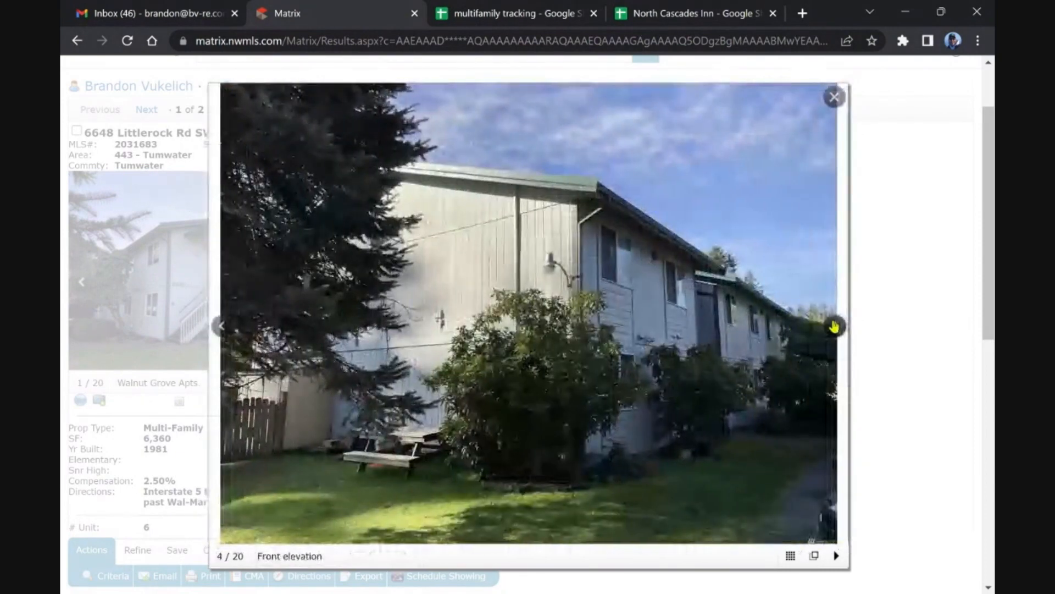
{"action": "left_click", "coordinate": [834, 327]}
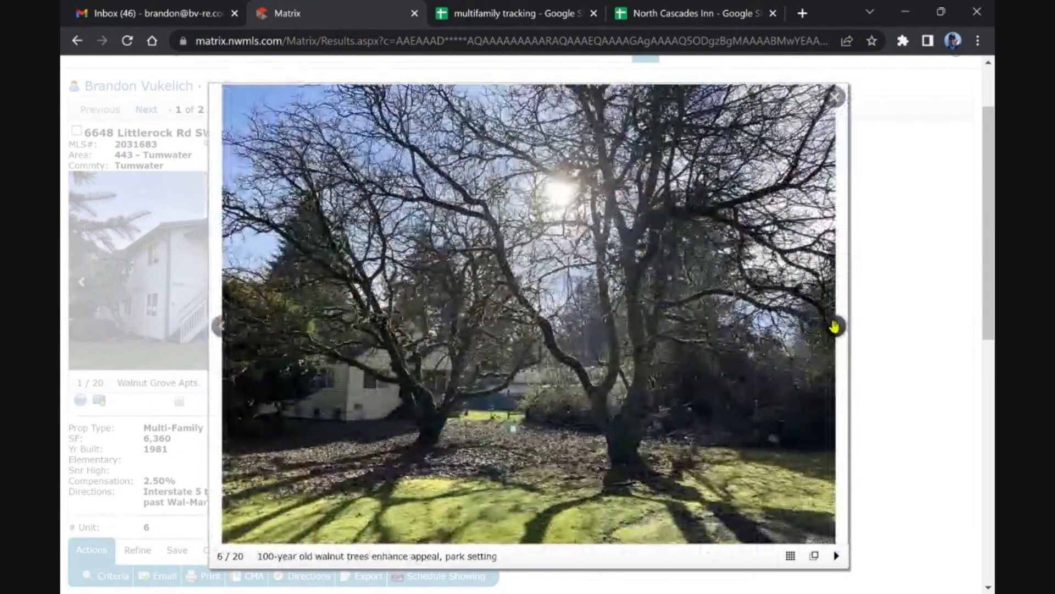
{"action": "left_click", "coordinate": [835, 327]}
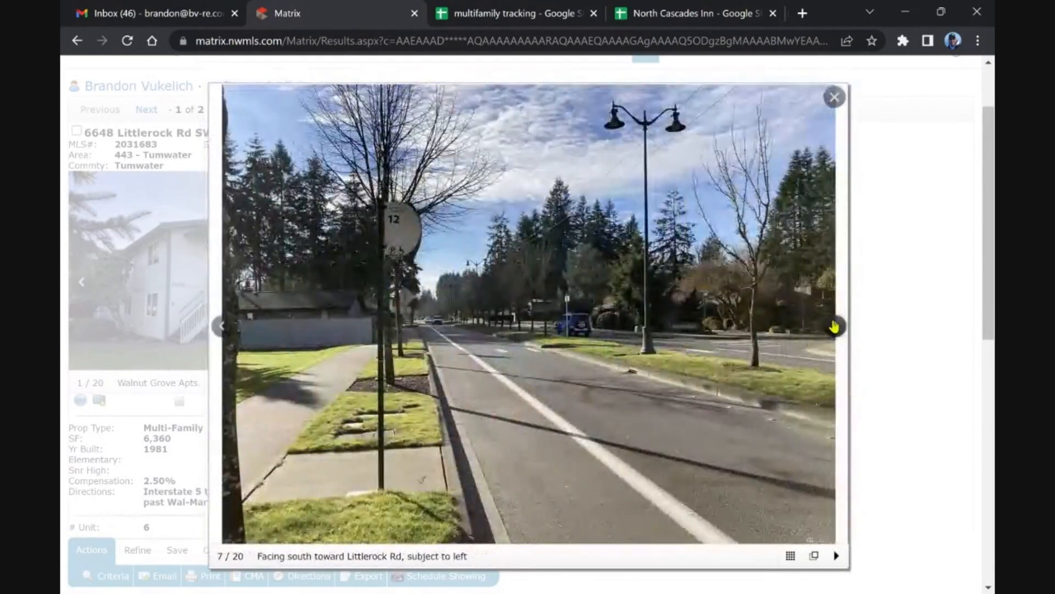
{"action": "left_click", "coordinate": [834, 327]}
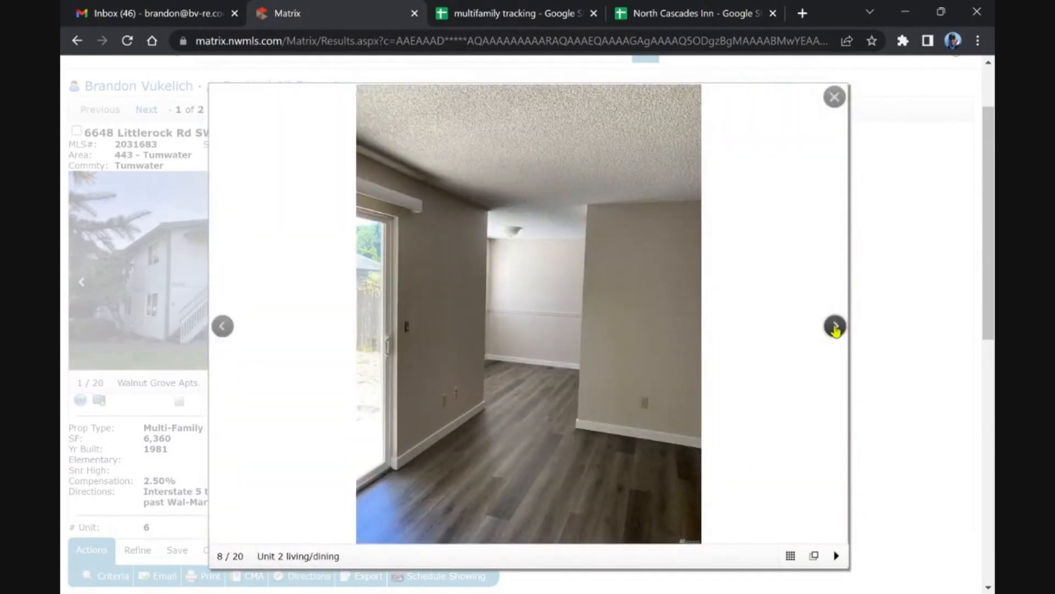
{"action": "mouse_move", "coordinate": [572, 514]}
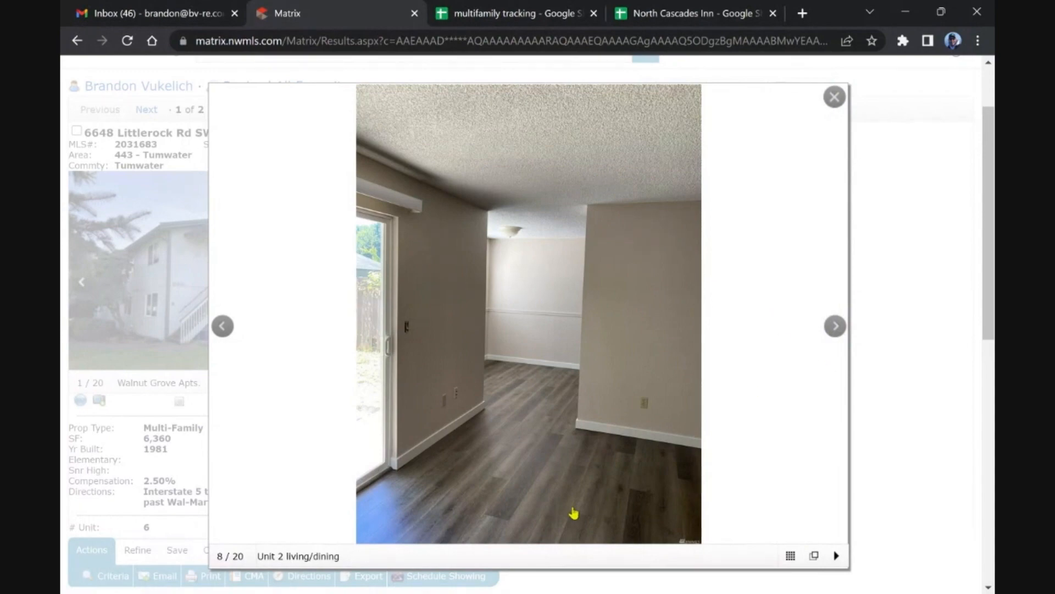
{"action": "left_click", "coordinate": [834, 325]}
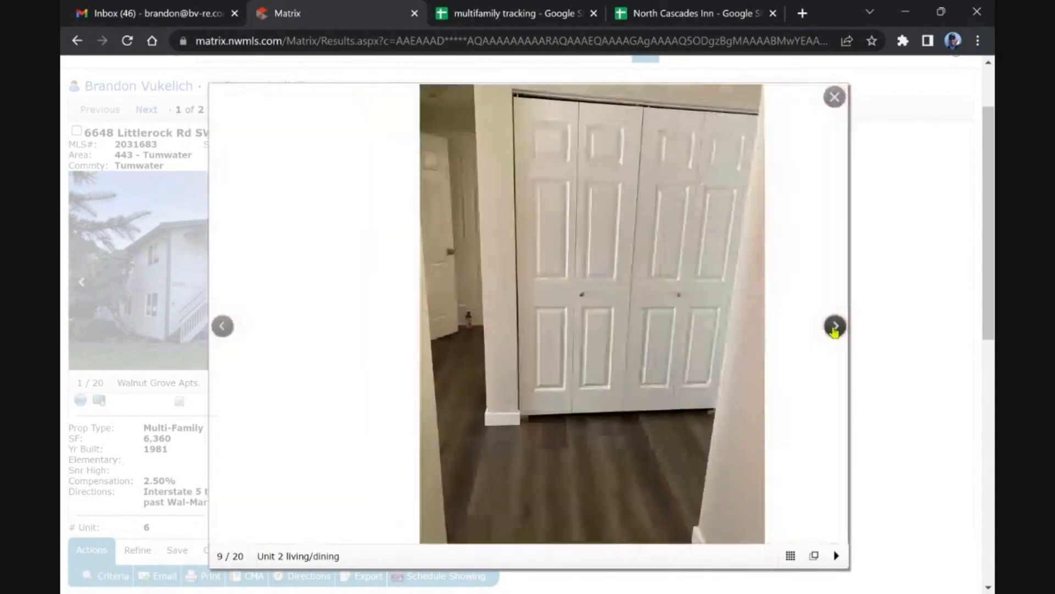
{"action": "left_click", "coordinate": [835, 325]}
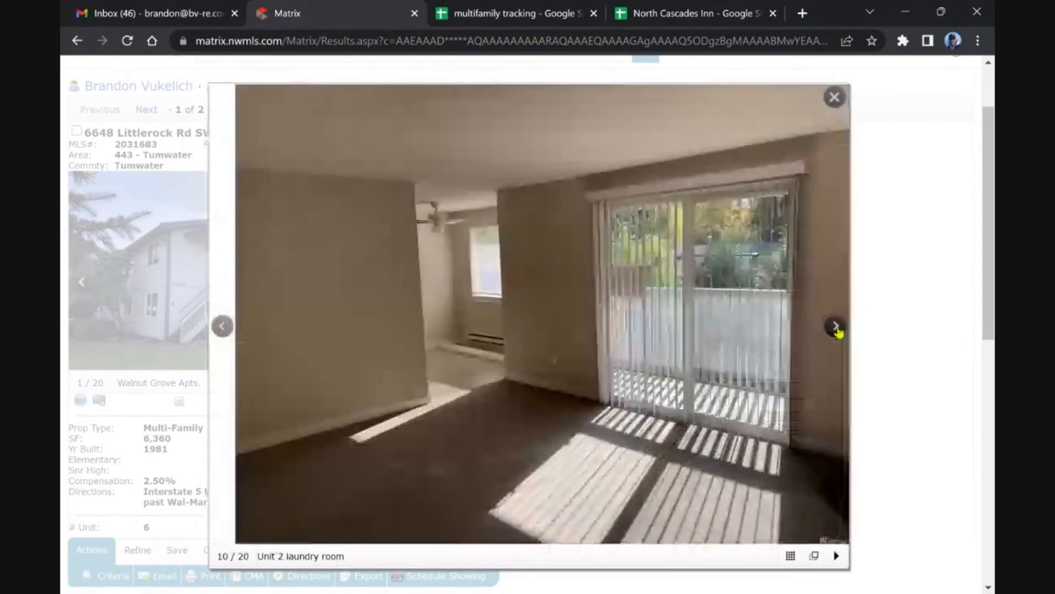
{"action": "left_click", "coordinate": [834, 327]}
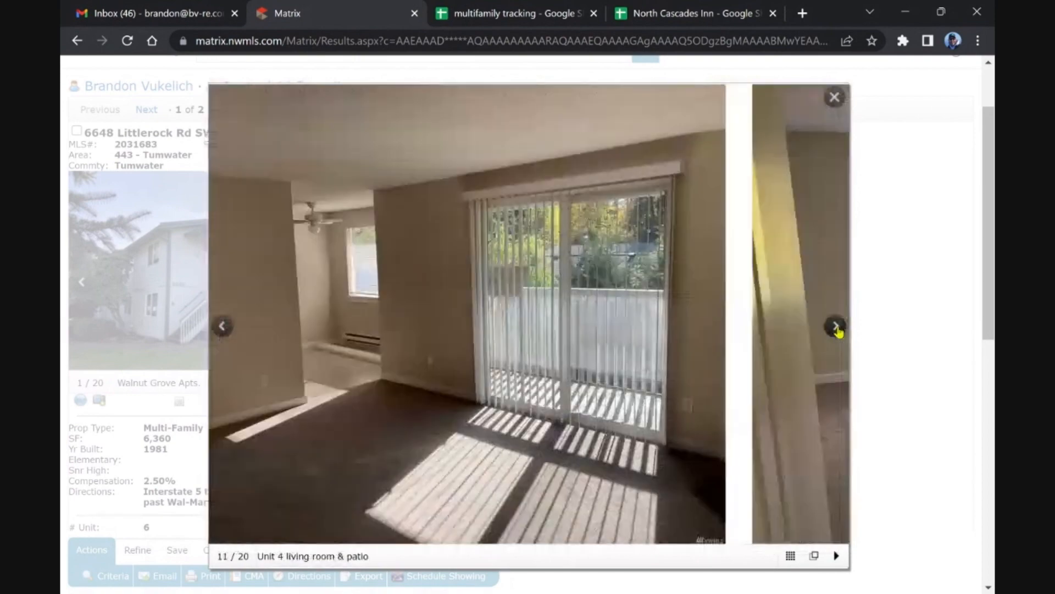
{"action": "left_click", "coordinate": [835, 327]}
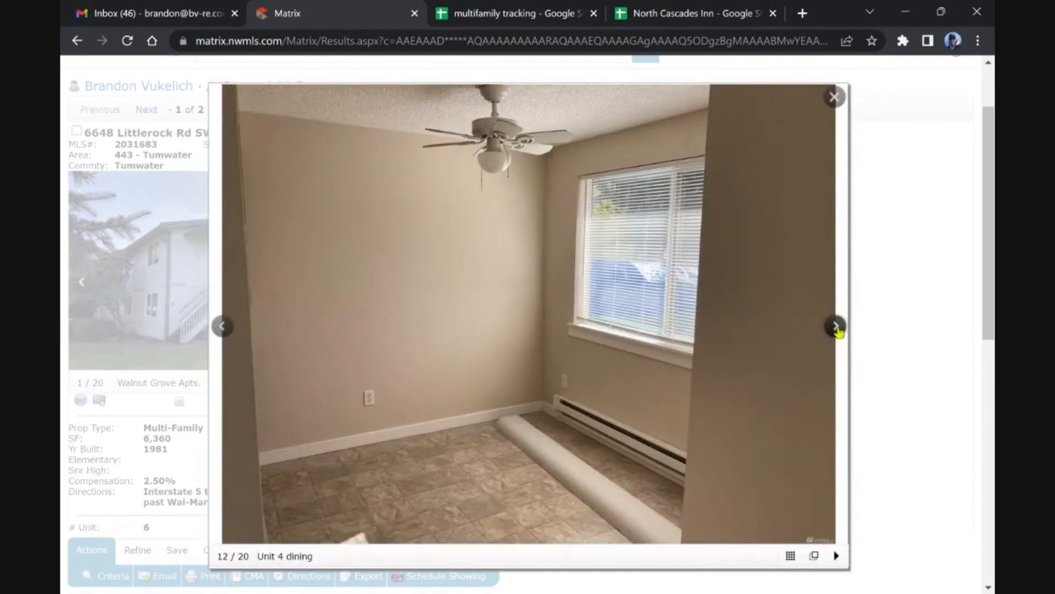
{"action": "mouse_move", "coordinate": [820, 374]}
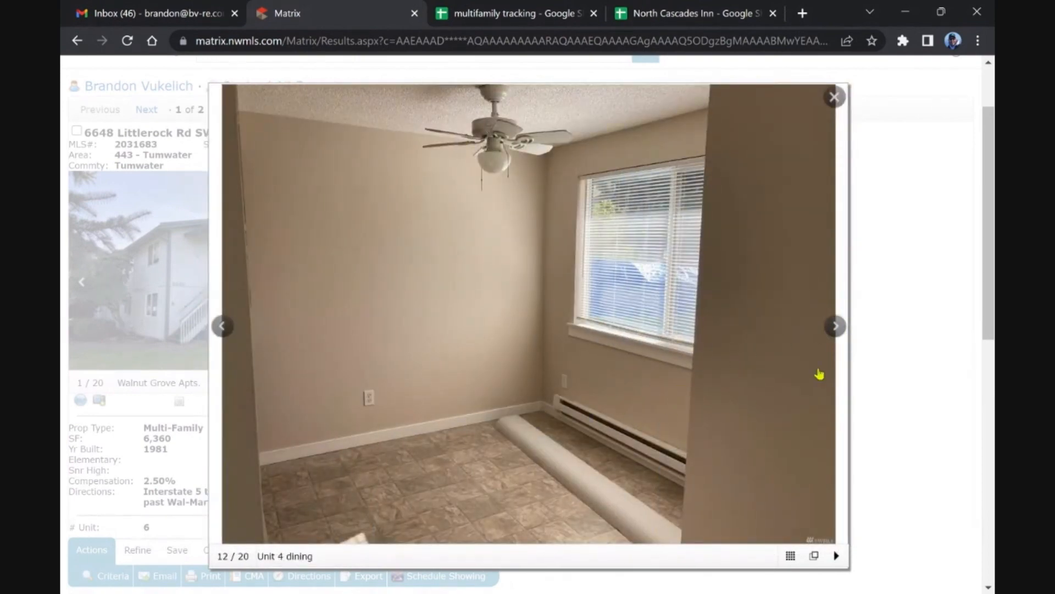
{"action": "left_click", "coordinate": [835, 325]}
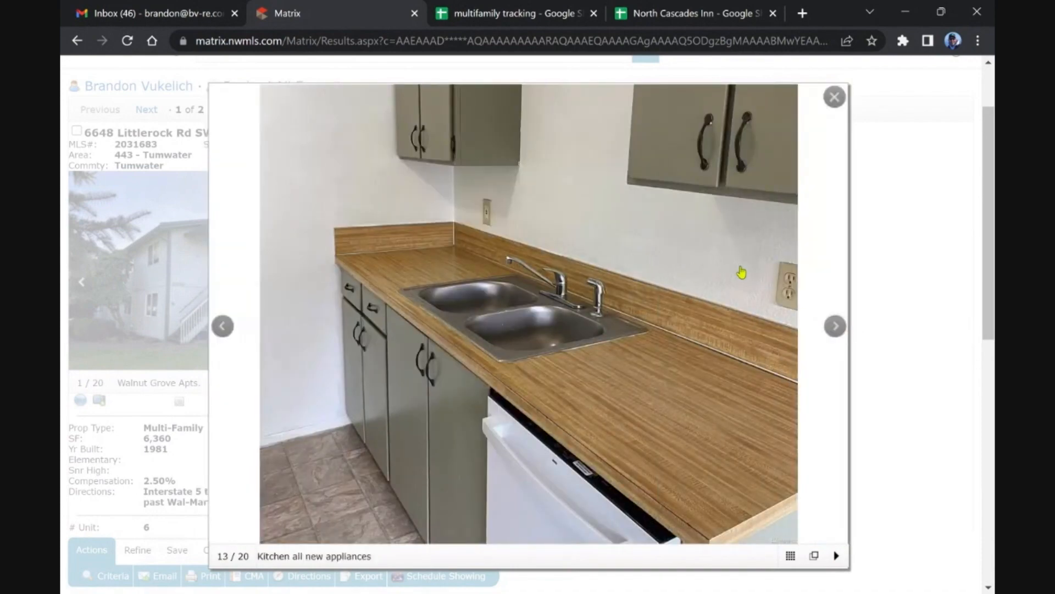
{"action": "mouse_move", "coordinate": [702, 409]}
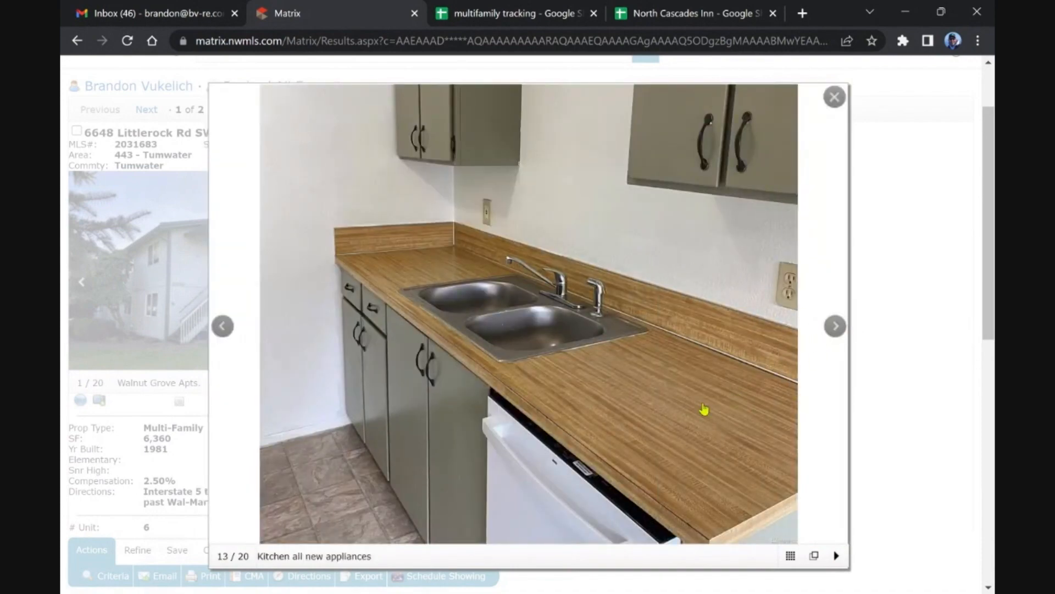
{"action": "left_click", "coordinate": [835, 325]}
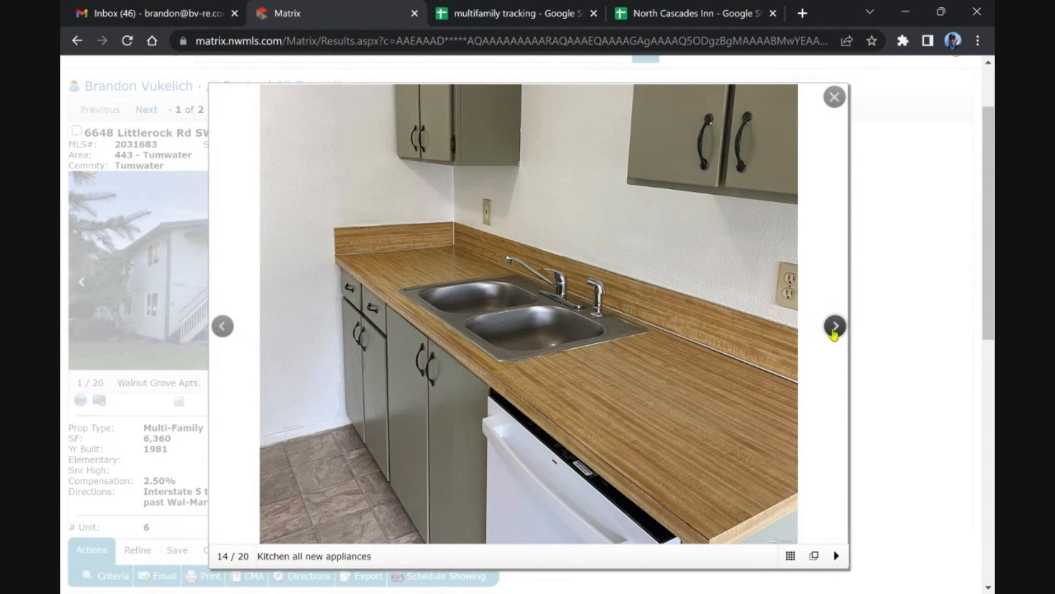
{"action": "left_click", "coordinate": [835, 327]}
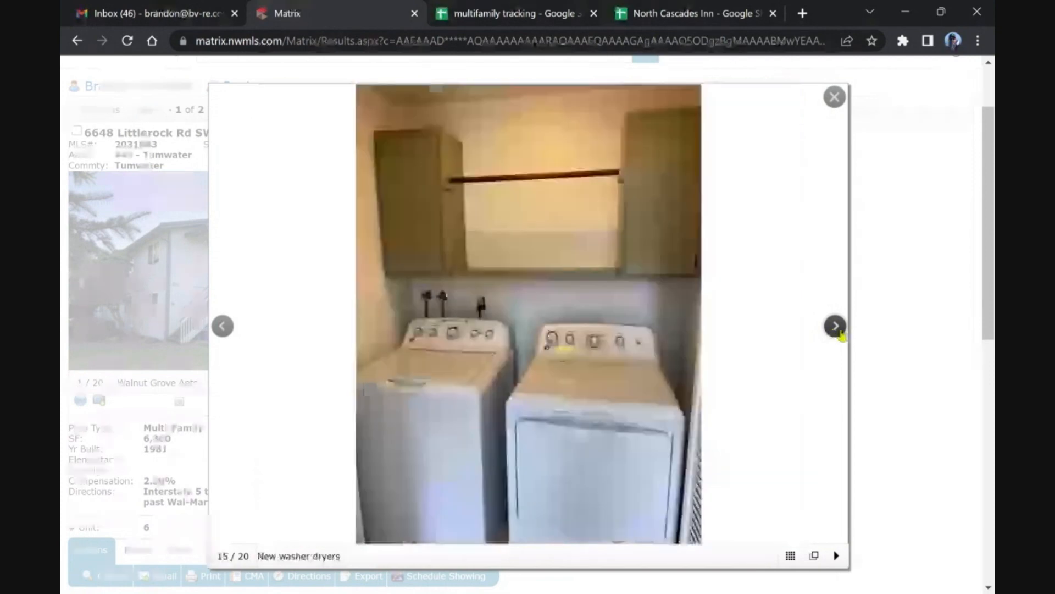
{"action": "left_click", "coordinate": [835, 325]}
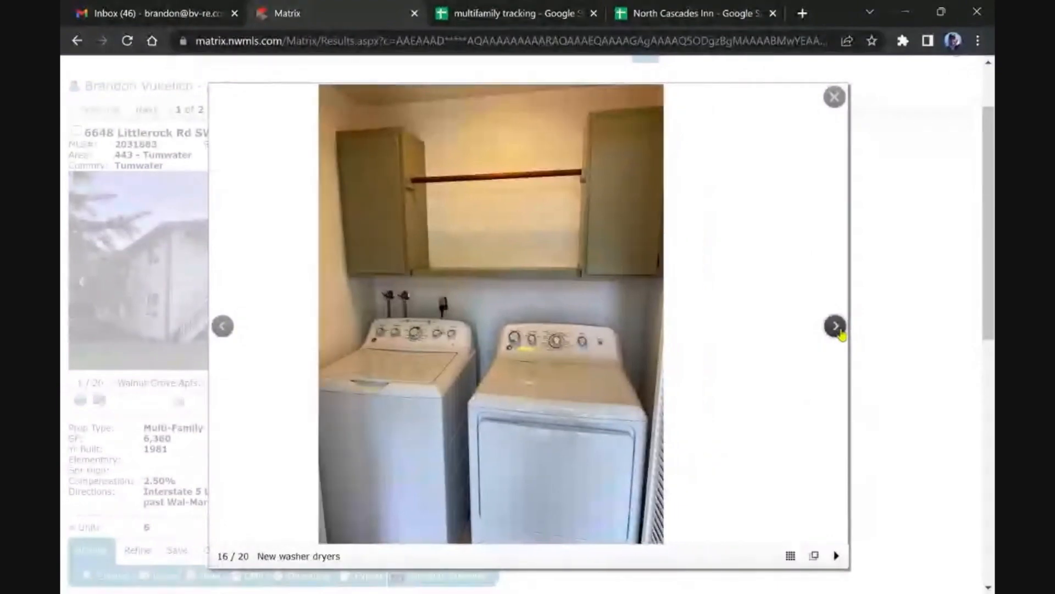
{"action": "left_click", "coordinate": [835, 326]}
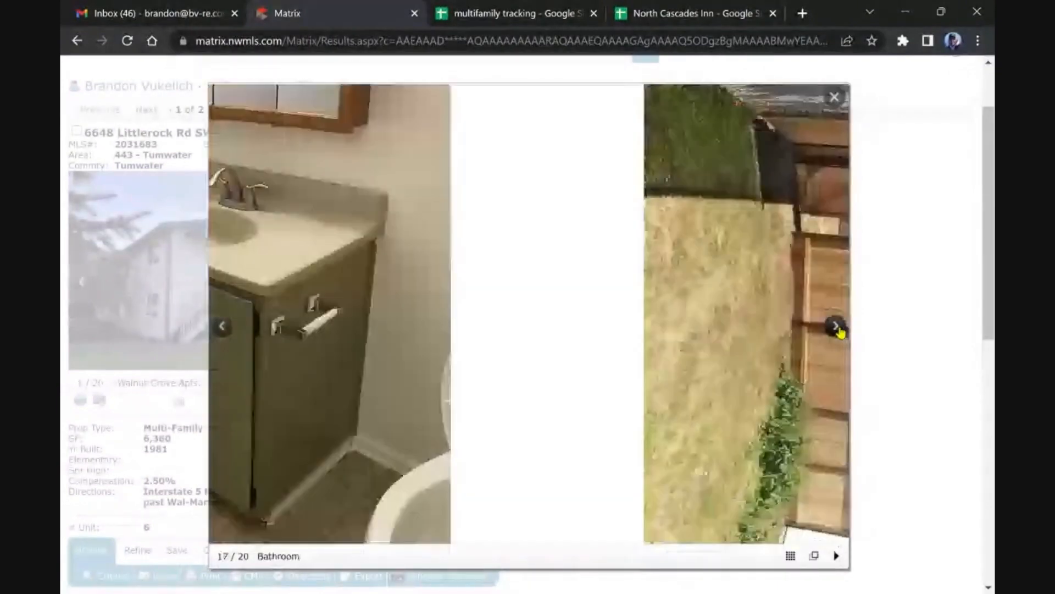
{"action": "left_click", "coordinate": [834, 327]}
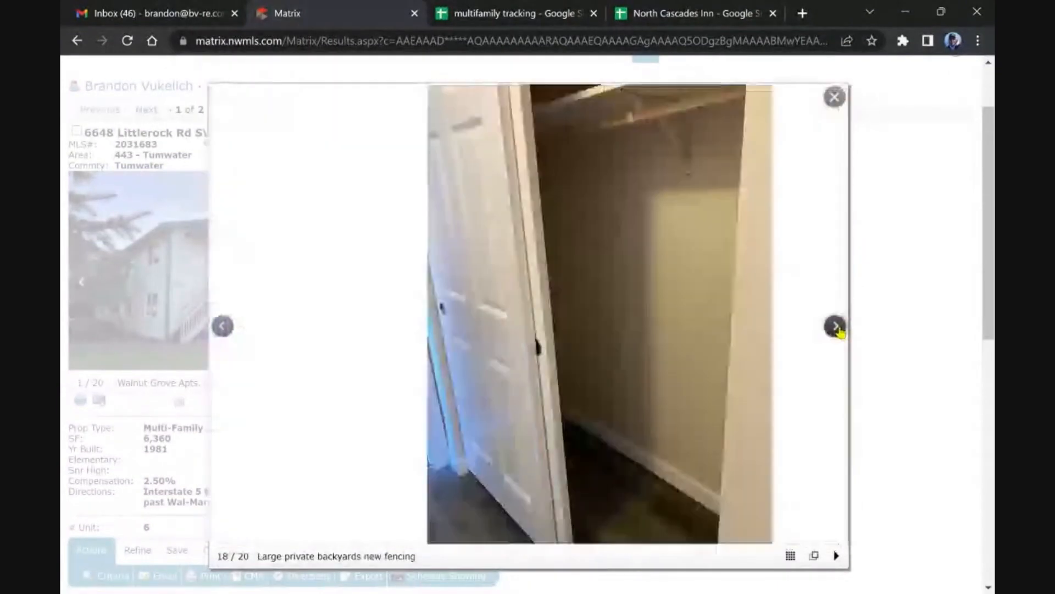
{"action": "left_click", "coordinate": [834, 325]}
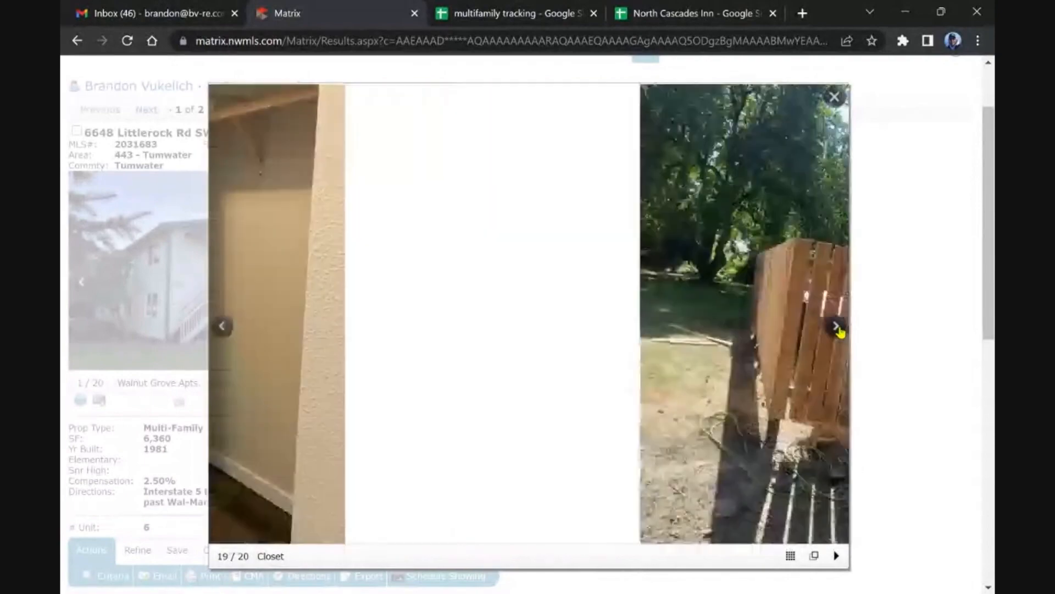
{"action": "left_click", "coordinate": [834, 326]}
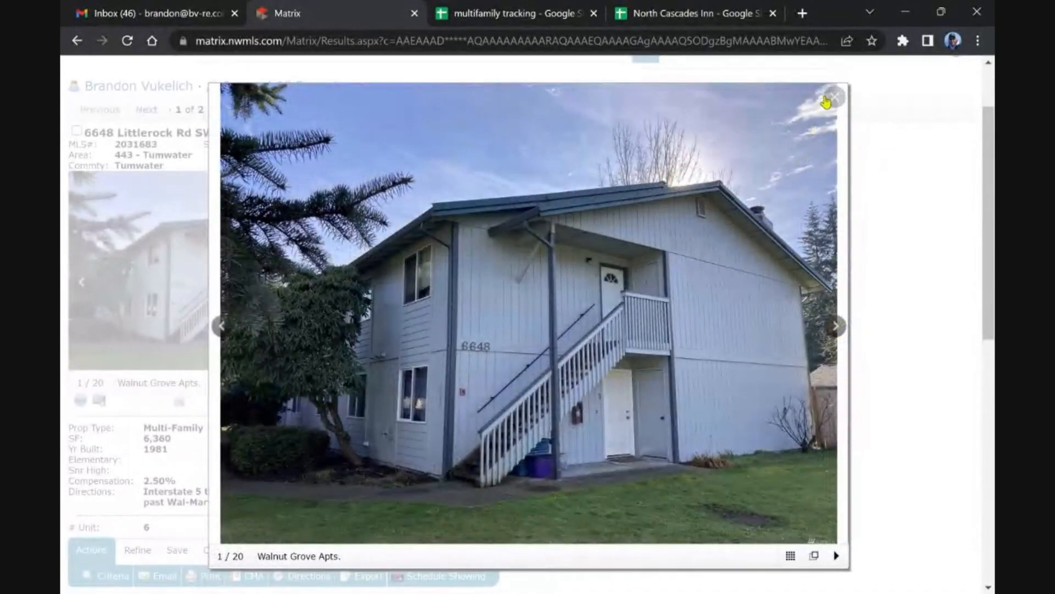
{"action": "left_click", "coordinate": [832, 97]}
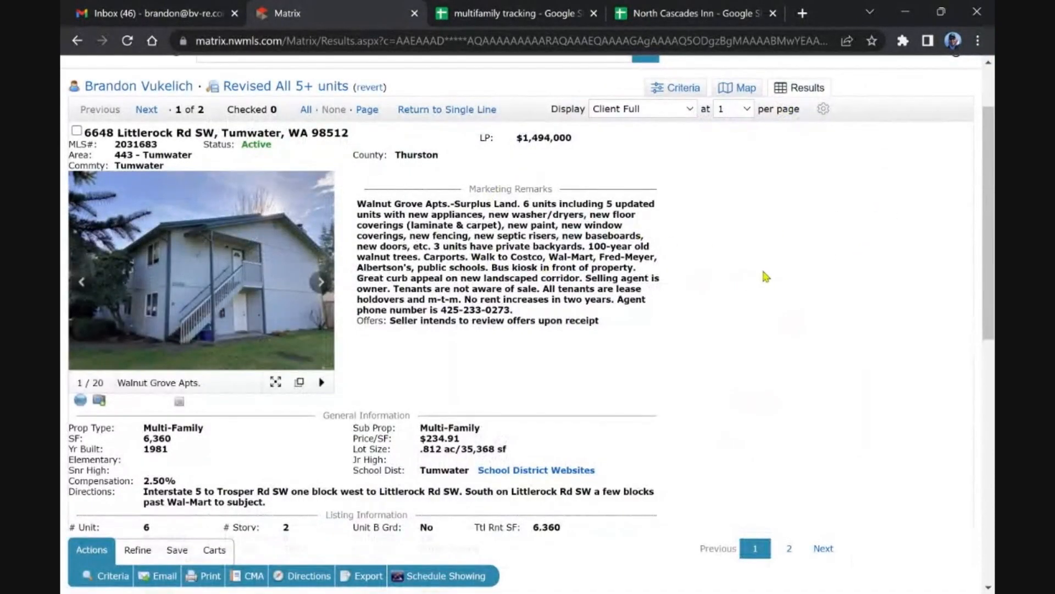
Add the checked 6648 Littlerock Rd SW listing to the Multi-Family Cart and dismiss the confirmation
{"action": "scroll", "scroll_direction": "down", "scroll_amount": 3}
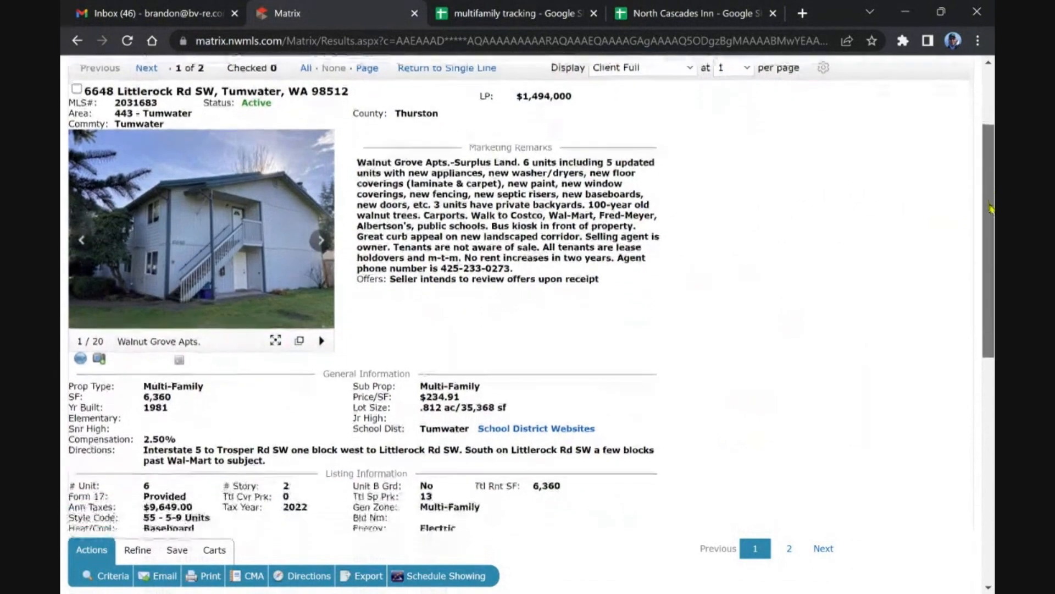
{"action": "scroll", "scroll_direction": "down", "scroll_amount": 3}
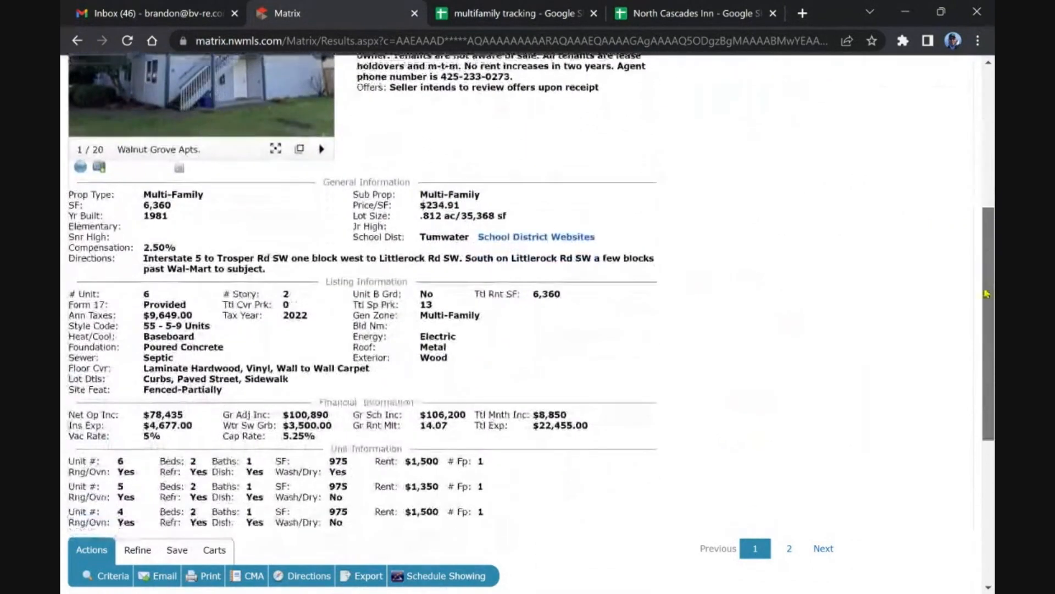
{"action": "scroll", "scroll_direction": "up", "scroll_amount": 3}
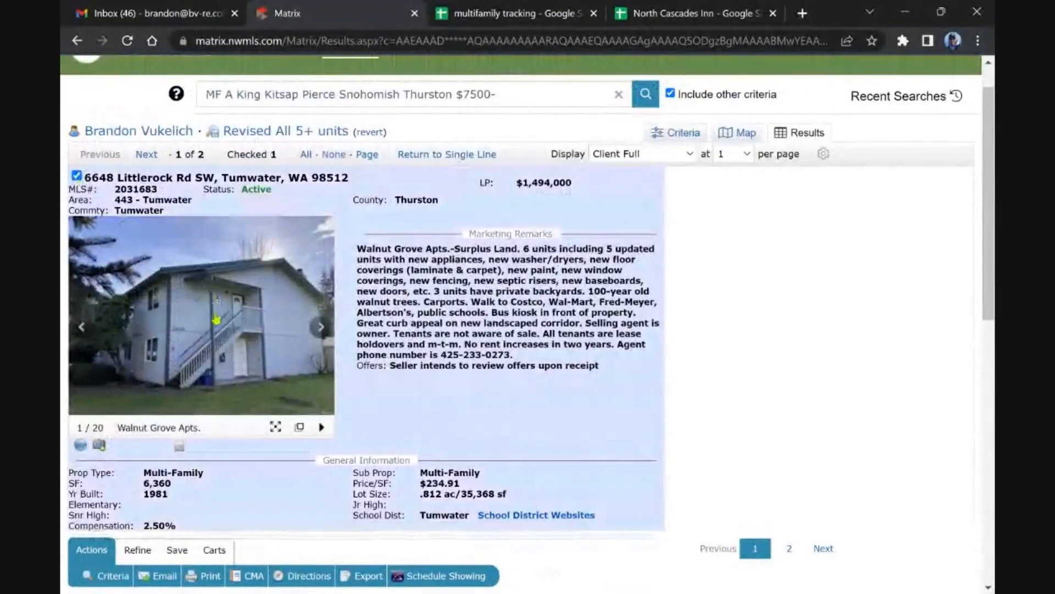
{"action": "left_click", "coordinate": [214, 550]}
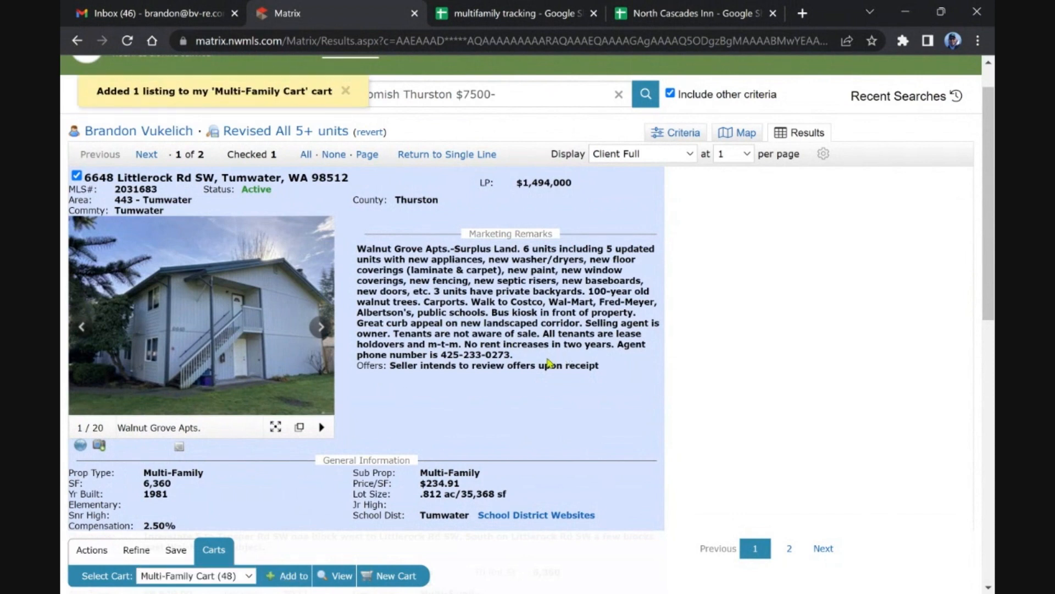
{"action": "mouse_move", "coordinate": [187, 145]}
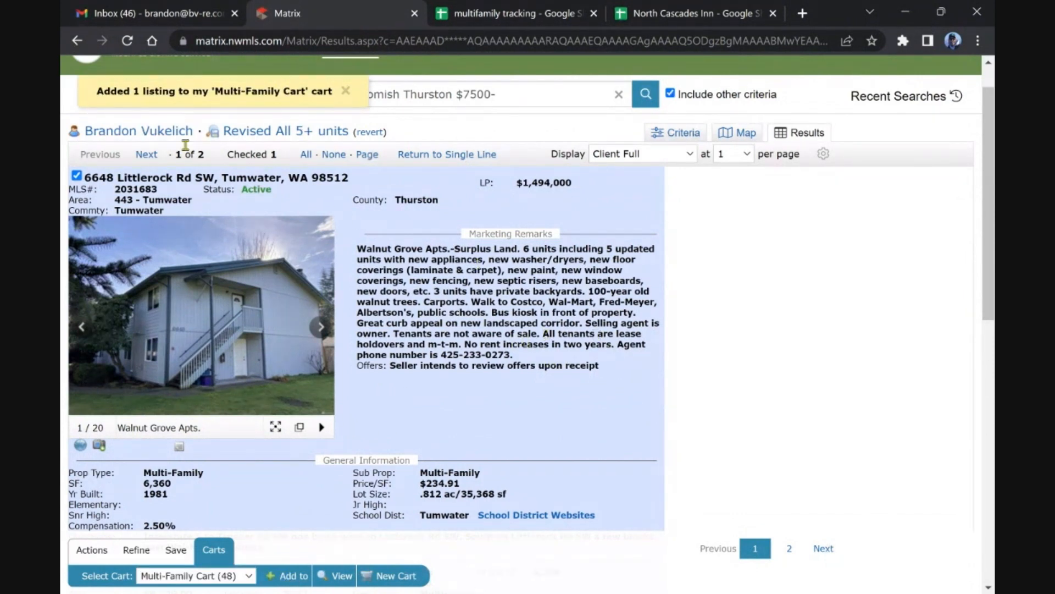
{"action": "left_click", "coordinate": [276, 85]}
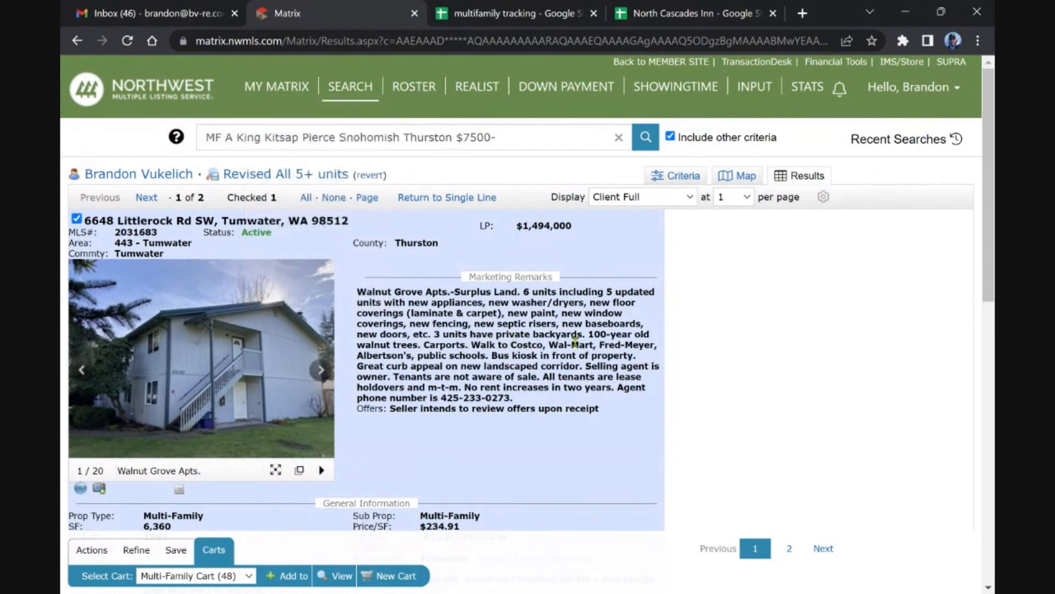
From the dashboard, reopen the 2 new 'All 5+ units' listings in Client Full view
{"action": "left_click", "coordinate": [276, 86]}
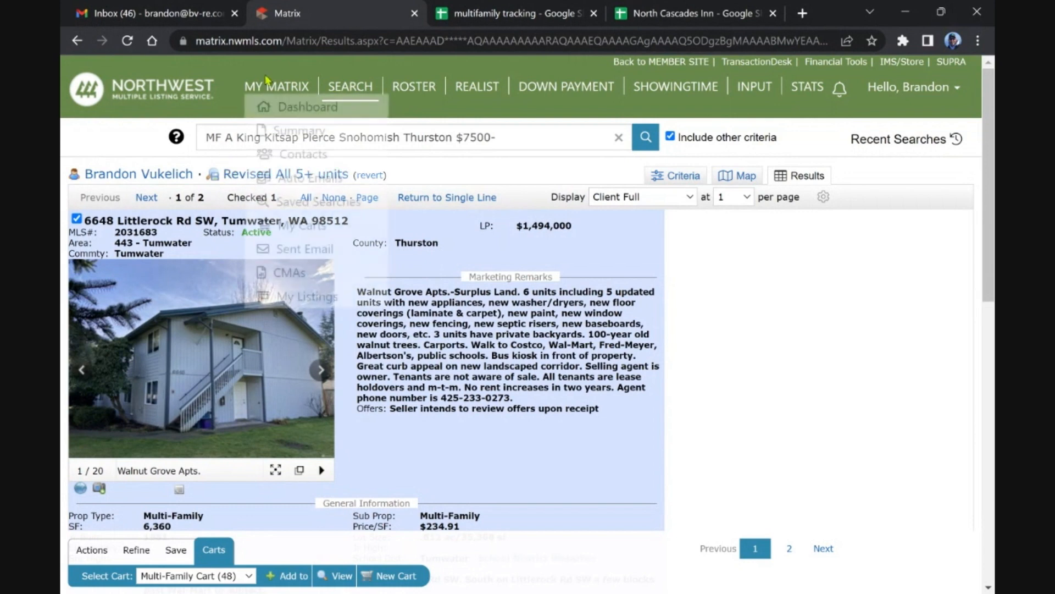
{"action": "left_click", "coordinate": [307, 107]}
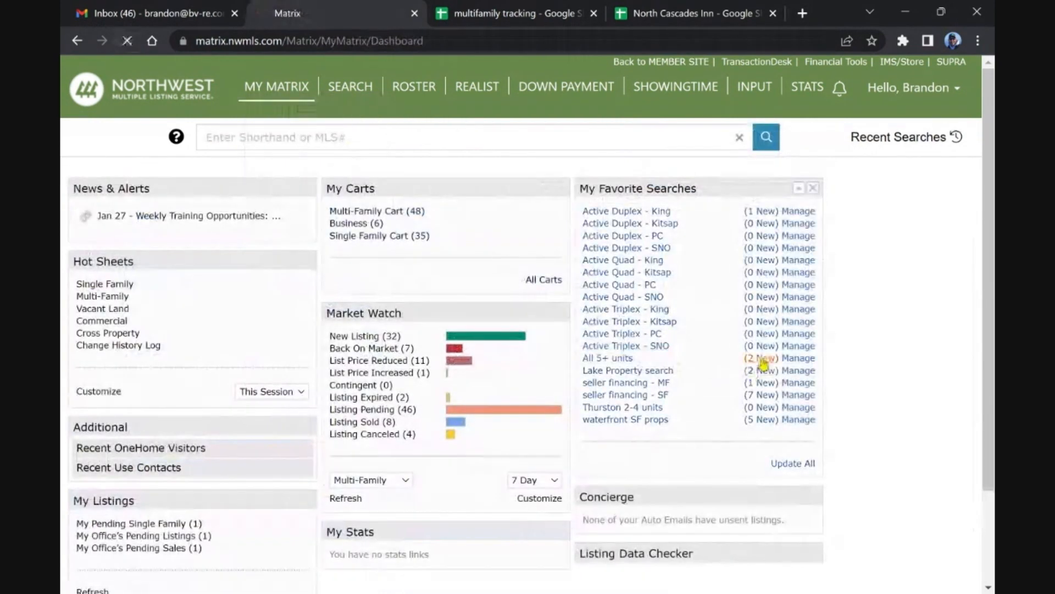
{"action": "left_click", "coordinate": [607, 358]}
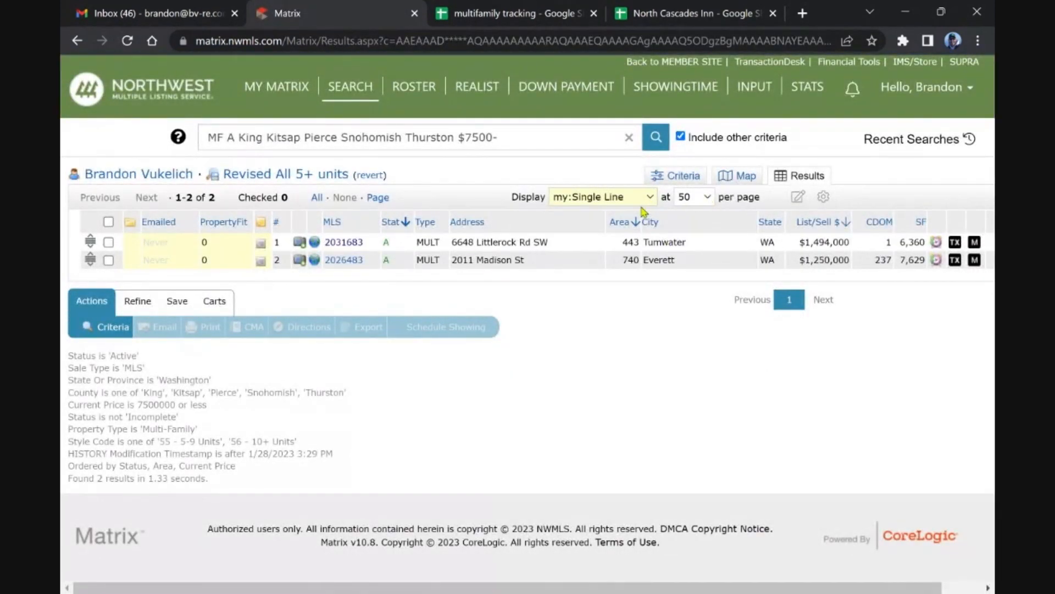
{"action": "left_click", "coordinate": [601, 197]}
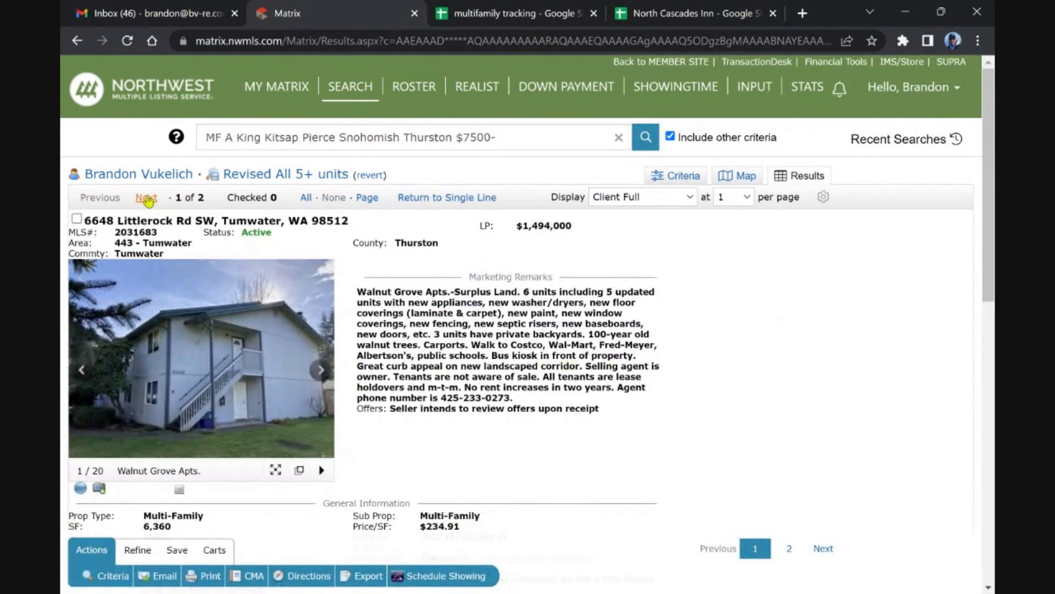
{"action": "left_click", "coordinate": [146, 197]}
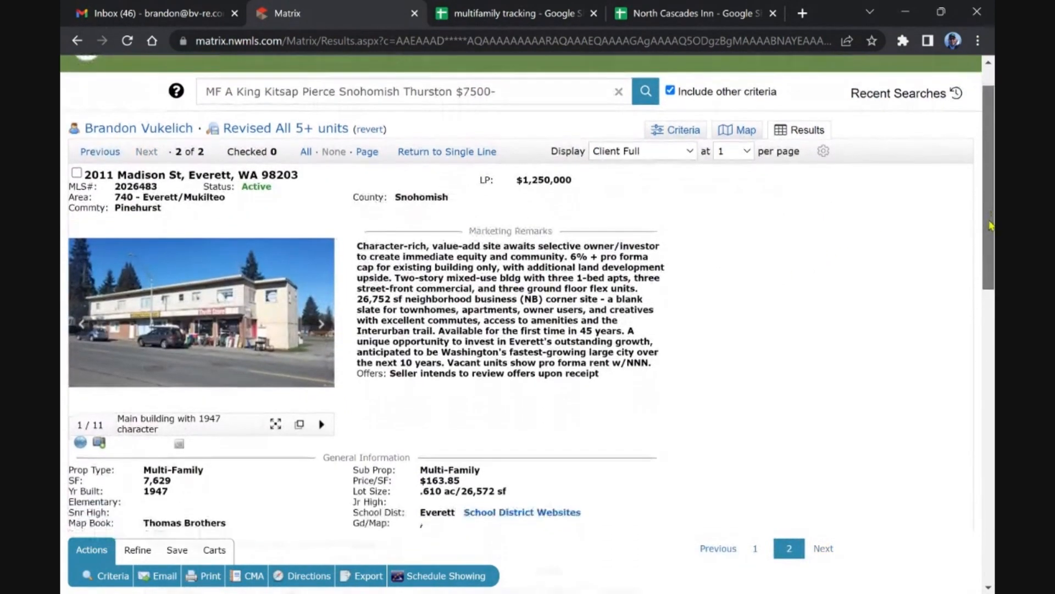
{"action": "scroll", "scroll_direction": "up", "scroll_amount": 3}
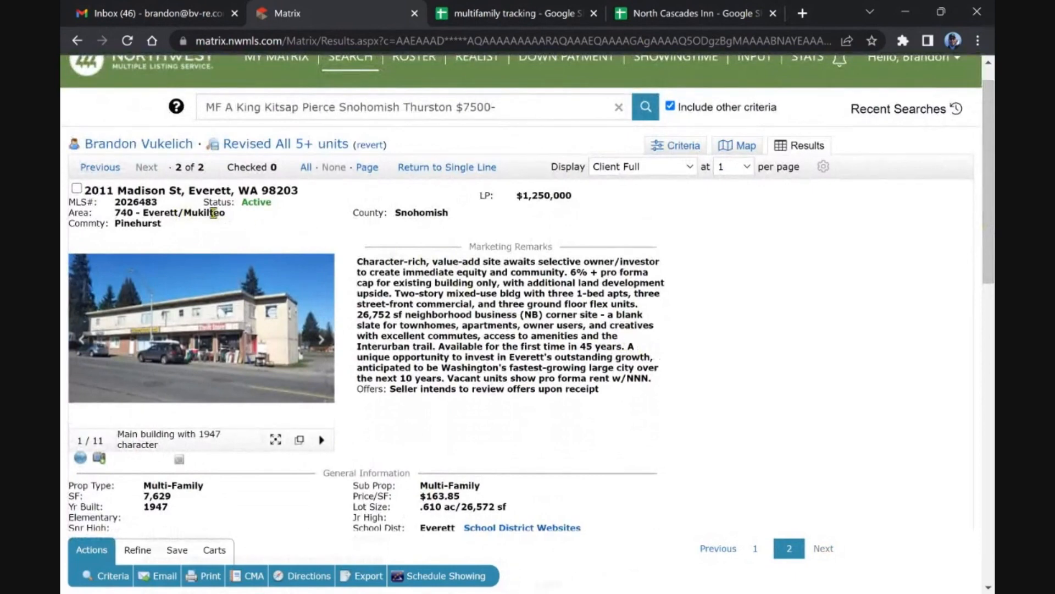
{"action": "mouse_move", "coordinate": [581, 357]}
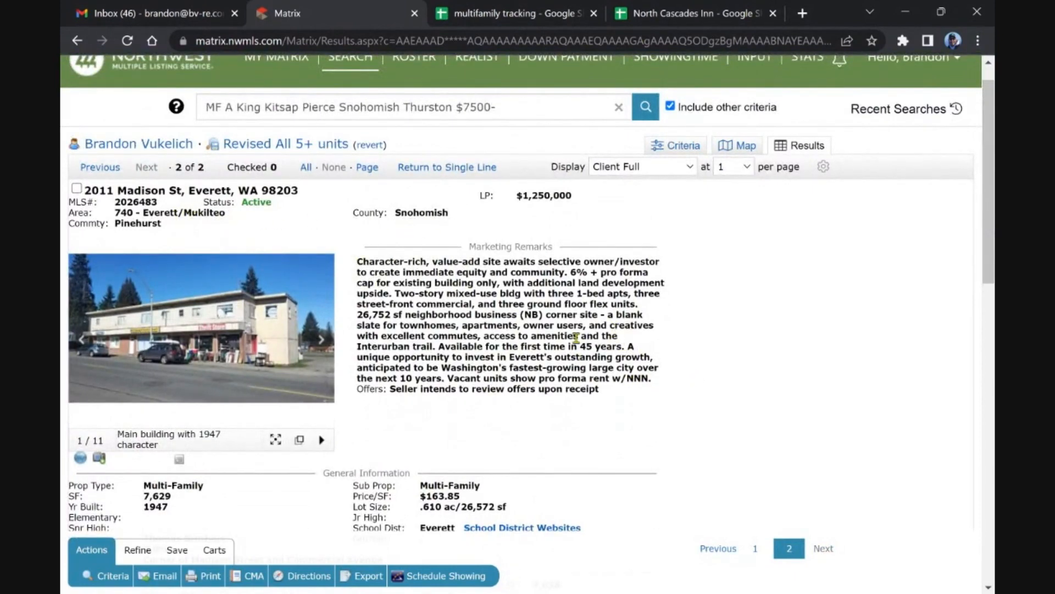
{"action": "scroll", "scroll_direction": "down", "scroll_amount": 3}
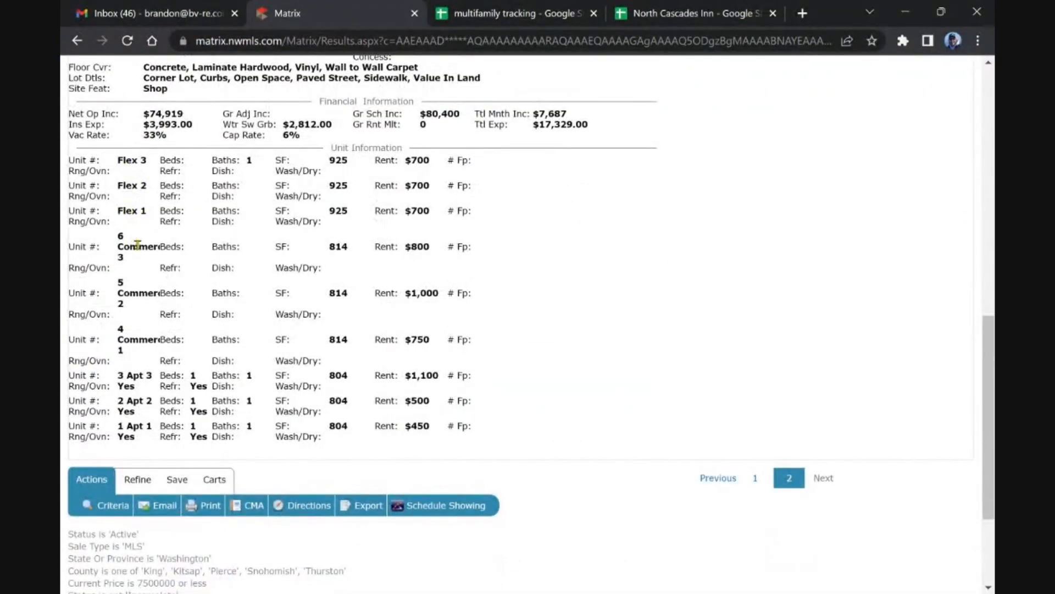
{"action": "mouse_move", "coordinate": [133, 338]}
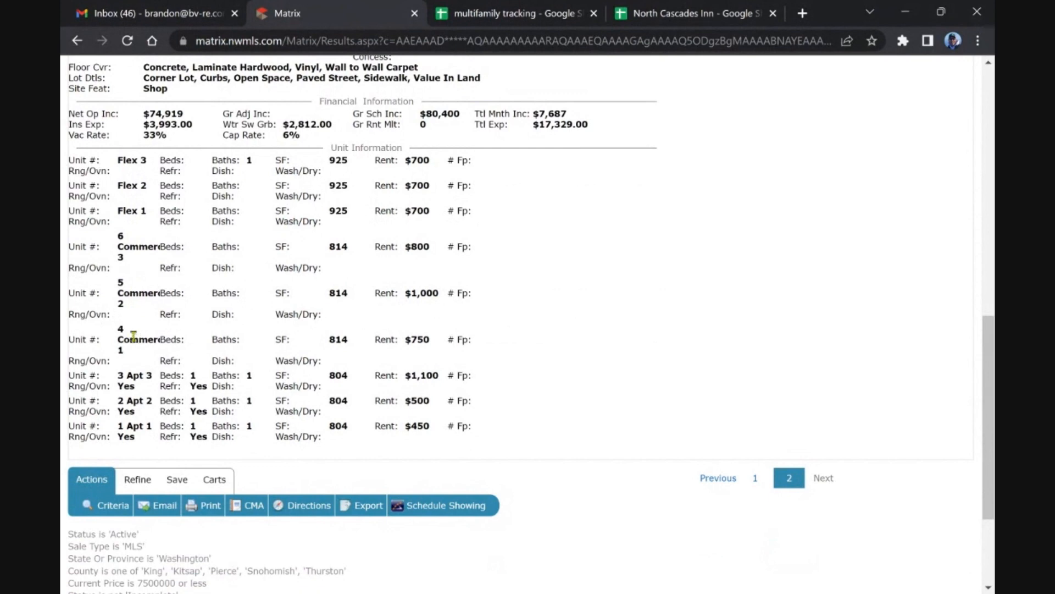
{"action": "mouse_move", "coordinate": [563, 390]}
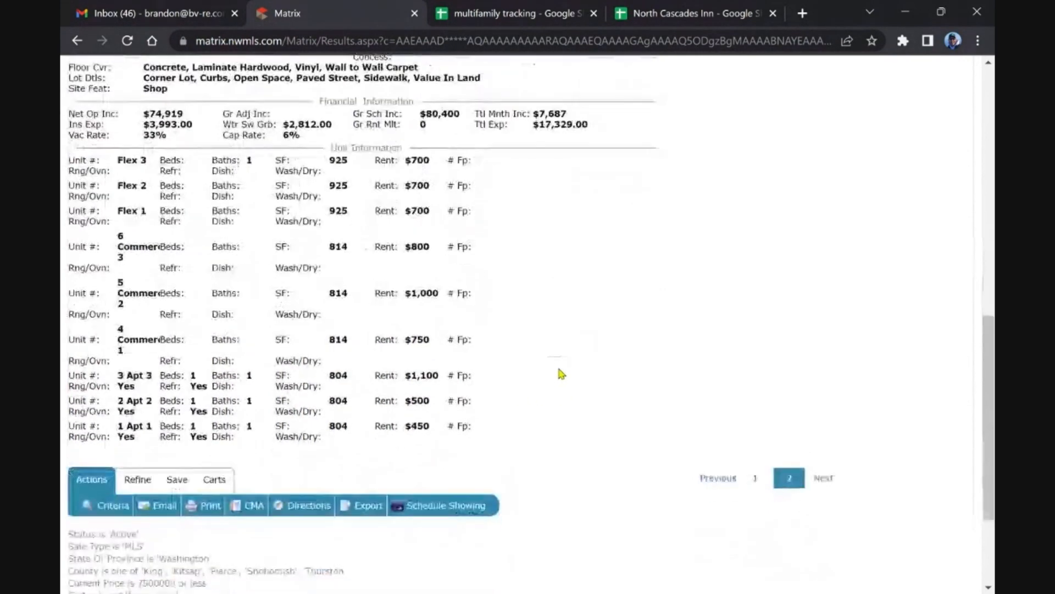
{"action": "mouse_move", "coordinate": [536, 283]}
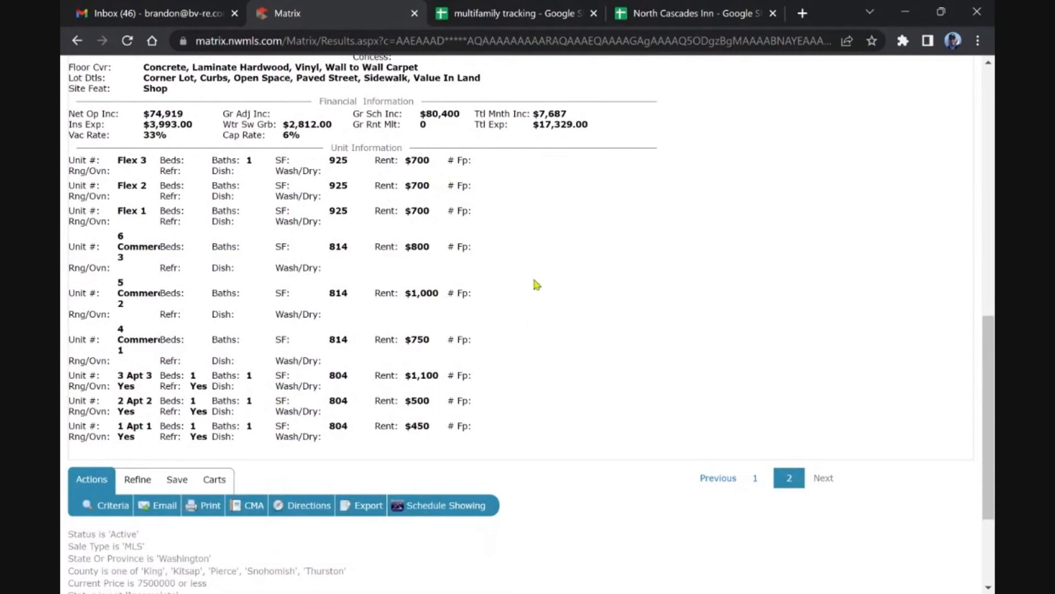
{"action": "scroll", "scroll_direction": "up", "scroll_amount": 3}
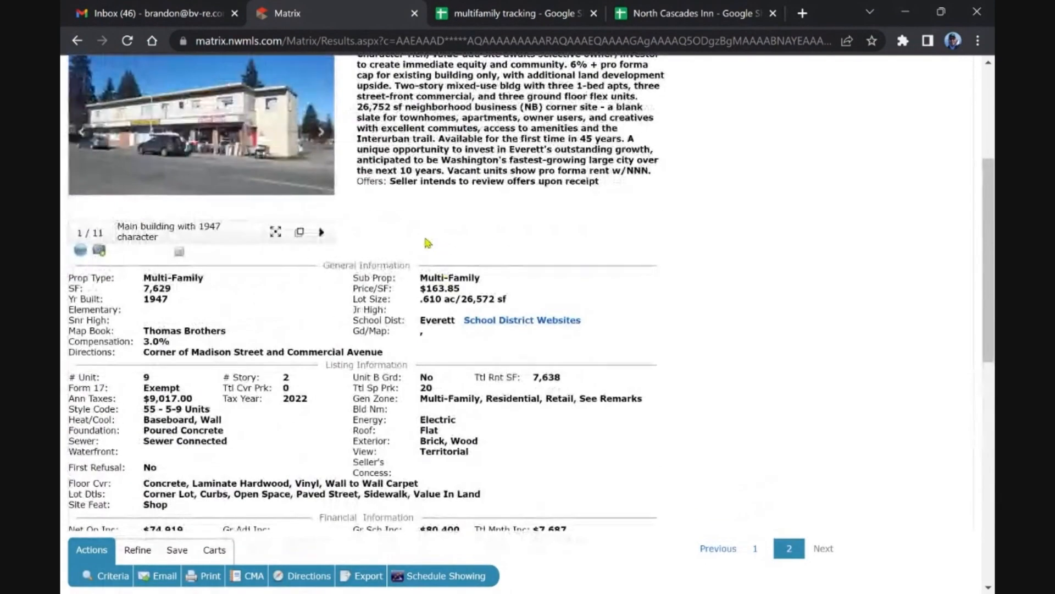
{"action": "scroll", "scroll_direction": "up", "scroll_amount": 3}
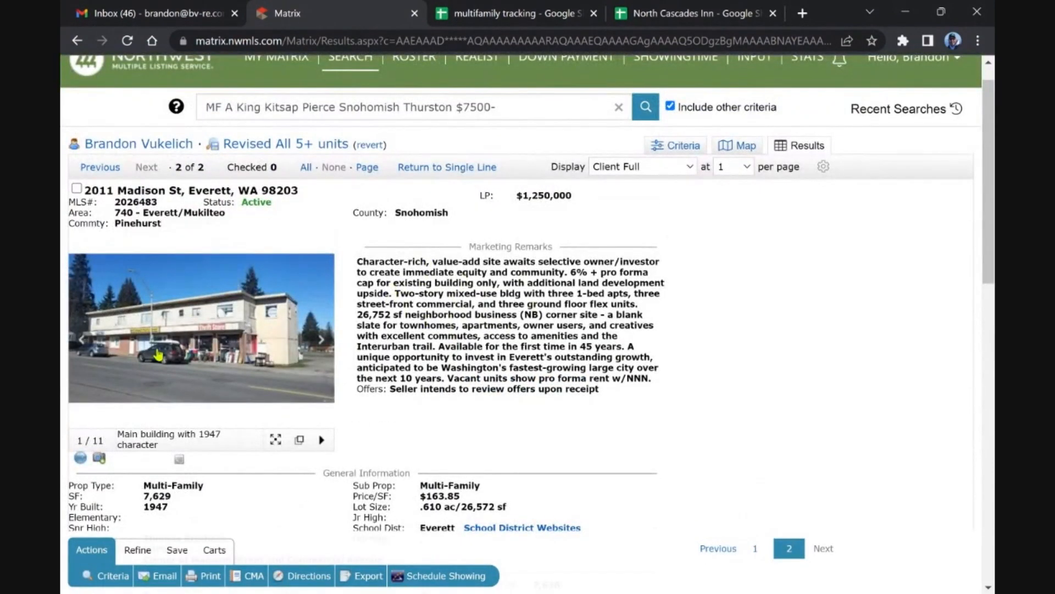
{"action": "mouse_move", "coordinate": [400, 294]}
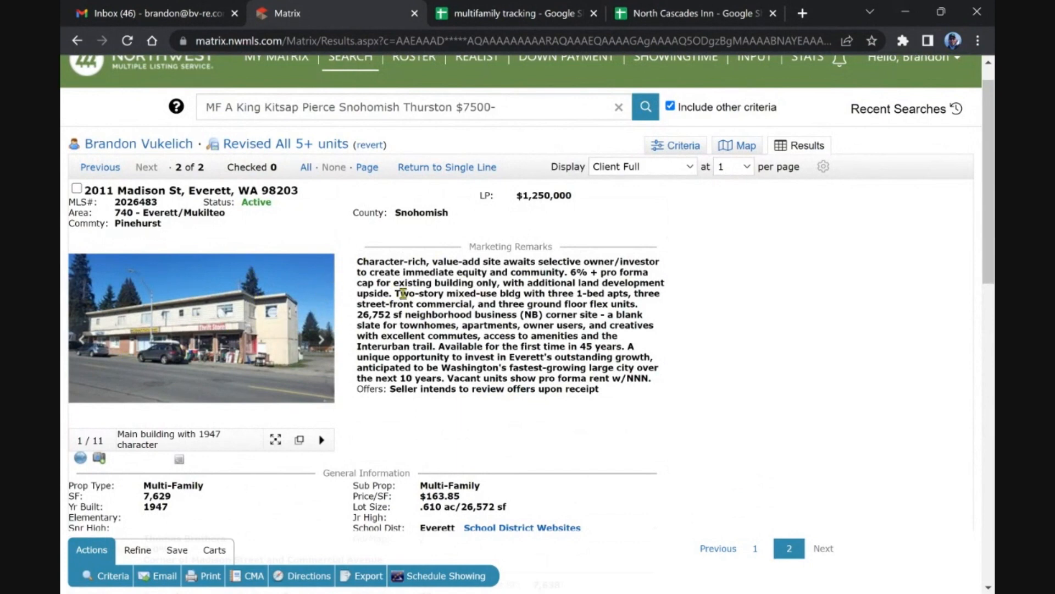
{"action": "mouse_move", "coordinate": [783, 330]}
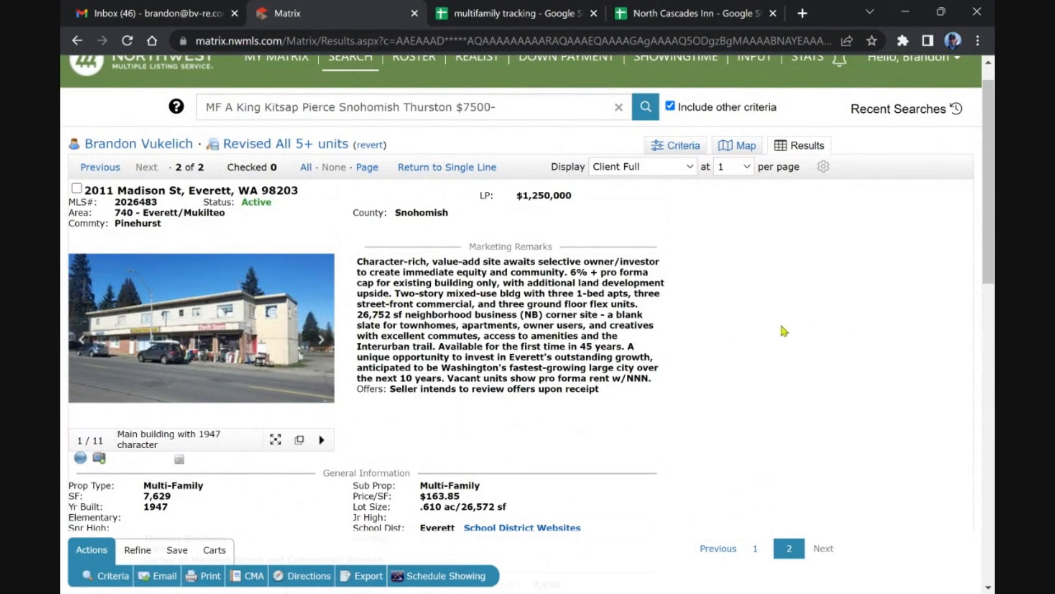
{"action": "scroll", "scroll_direction": "down", "scroll_amount": 3}
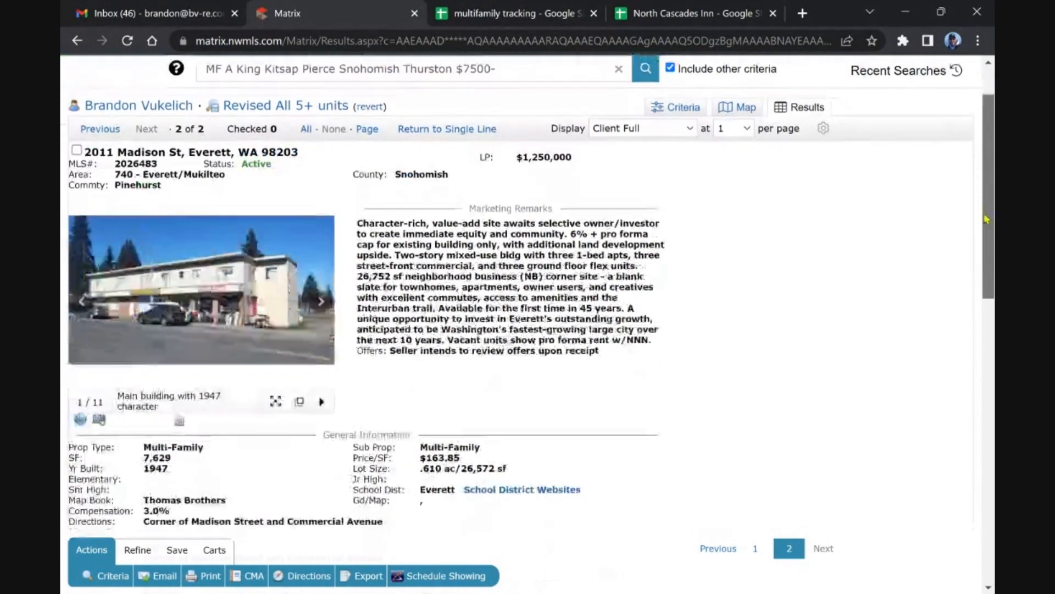
{"action": "scroll", "scroll_direction": "up", "scroll_amount": 3}
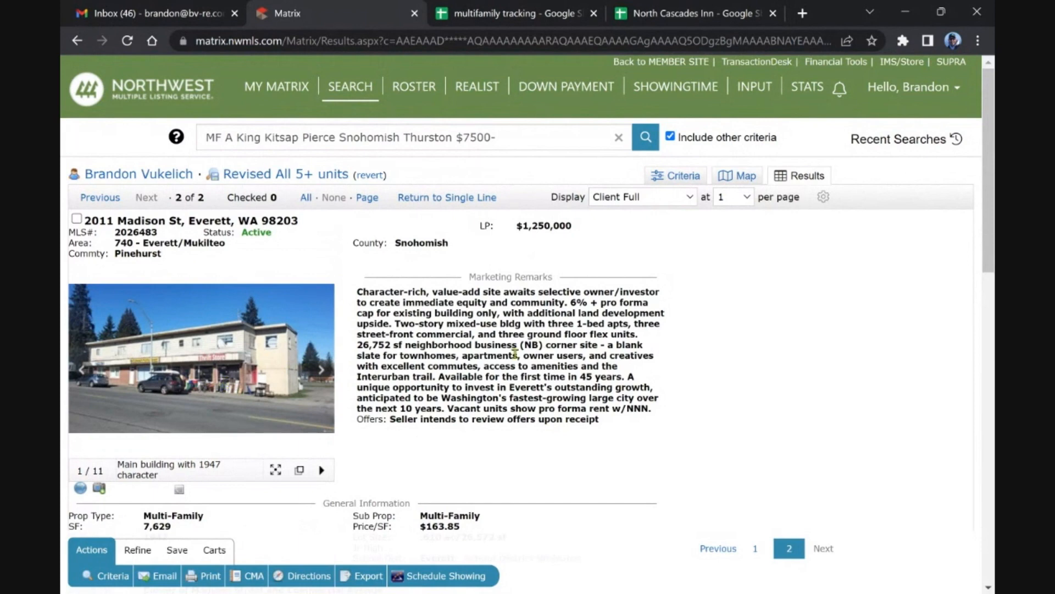
{"action": "mouse_move", "coordinate": [191, 383]}
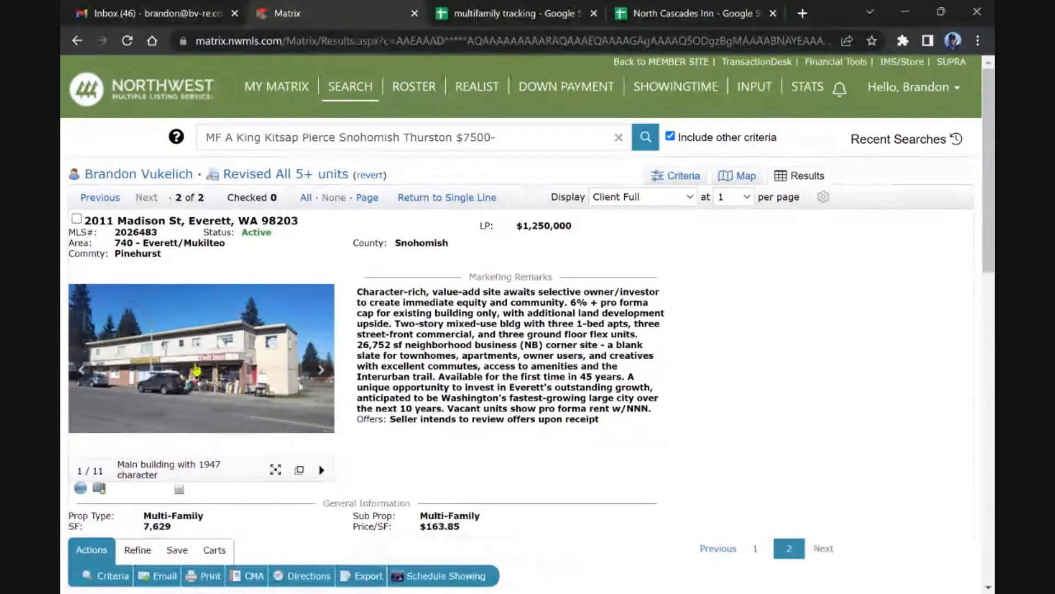
{"action": "scroll", "scroll_direction": "down", "scroll_amount": 3}
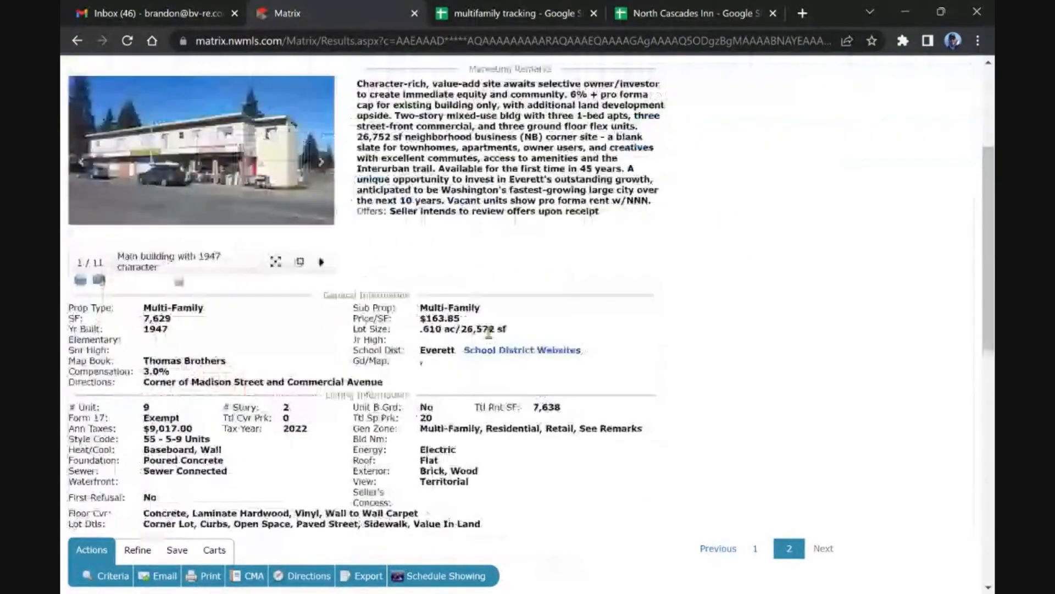
{"action": "scroll", "scroll_direction": "up", "scroll_amount": 3}
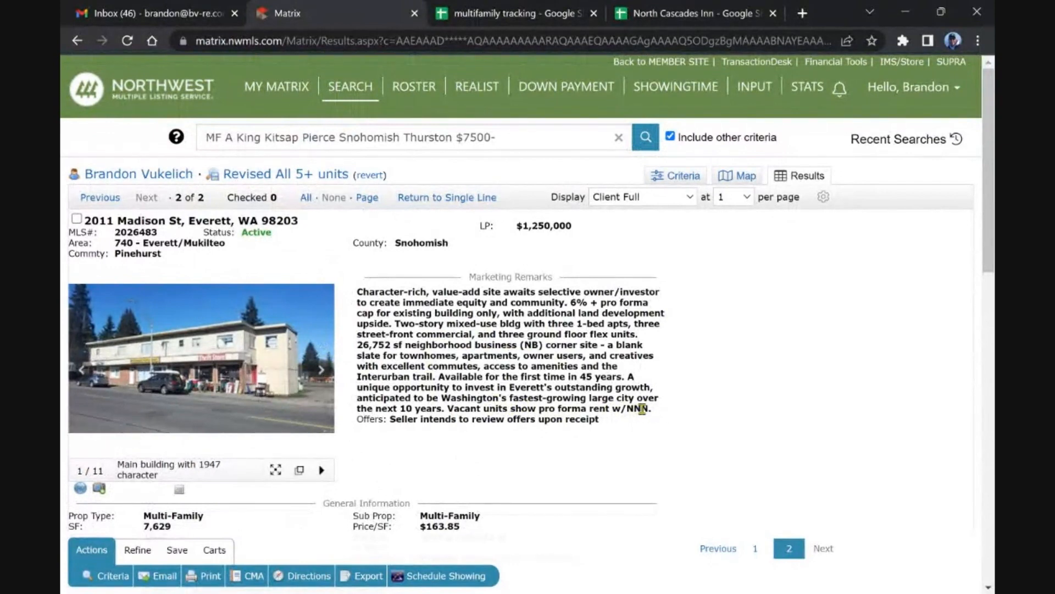
{"action": "mouse_move", "coordinate": [692, 433]}
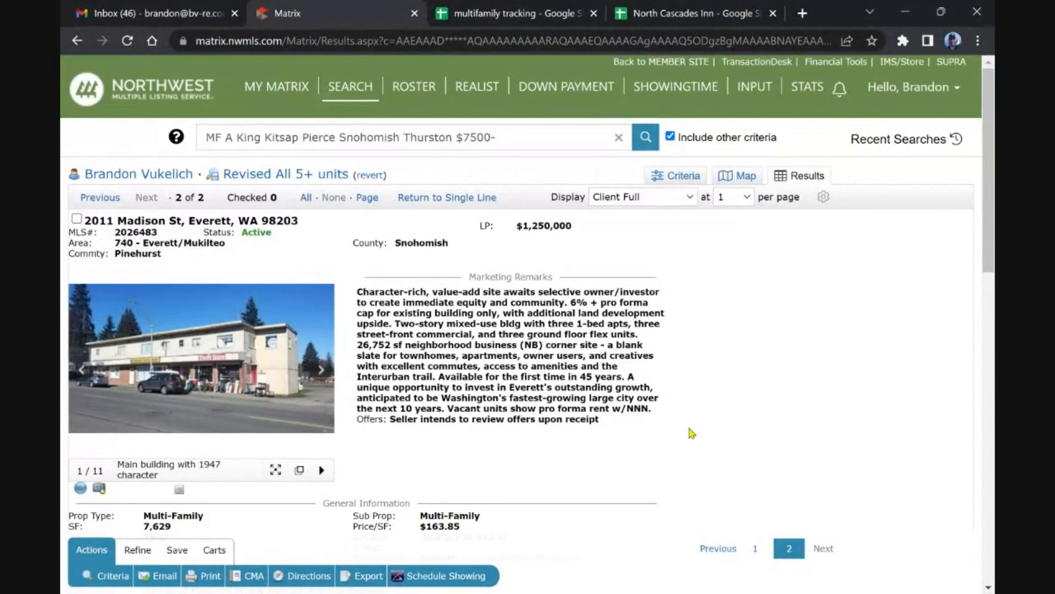
From the dashboard, view the 1 new 'Active Duplex - King' listing, then return to the dashboard
{"action": "left_click", "coordinate": [276, 86]}
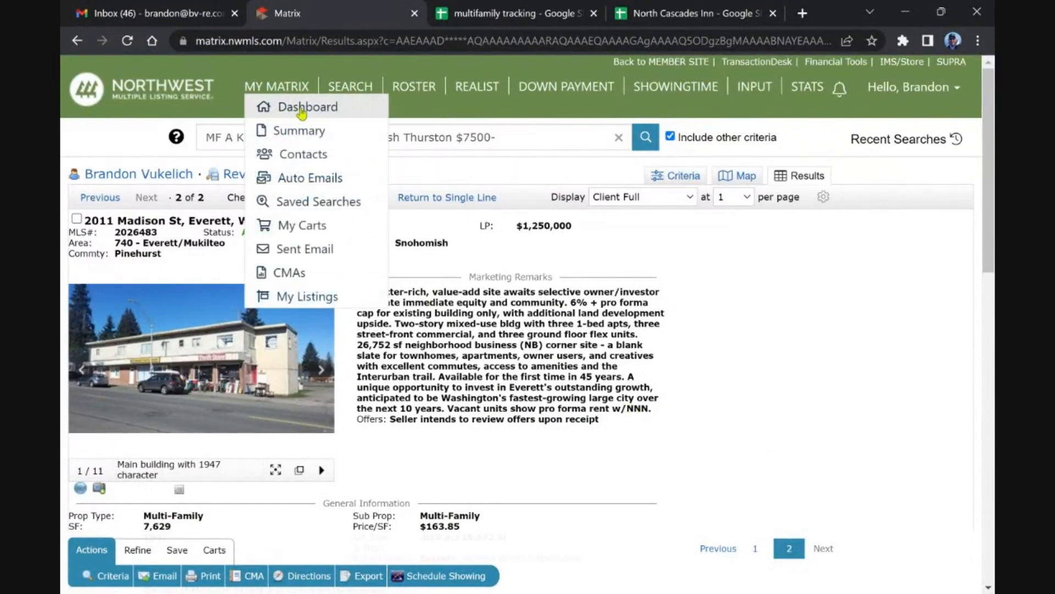
{"action": "left_click", "coordinate": [308, 107]}
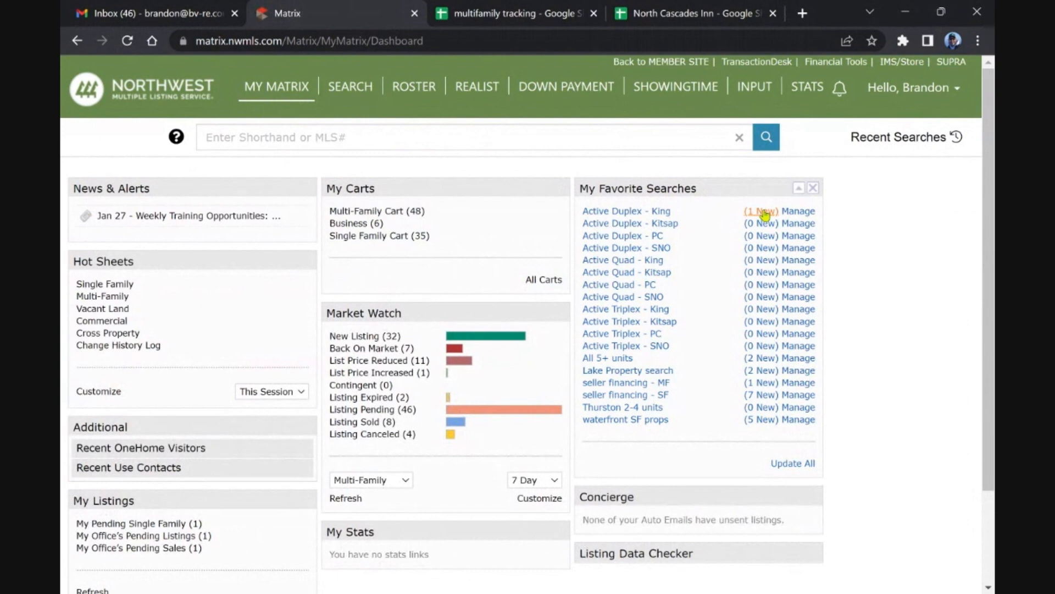
{"action": "left_click", "coordinate": [626, 211]}
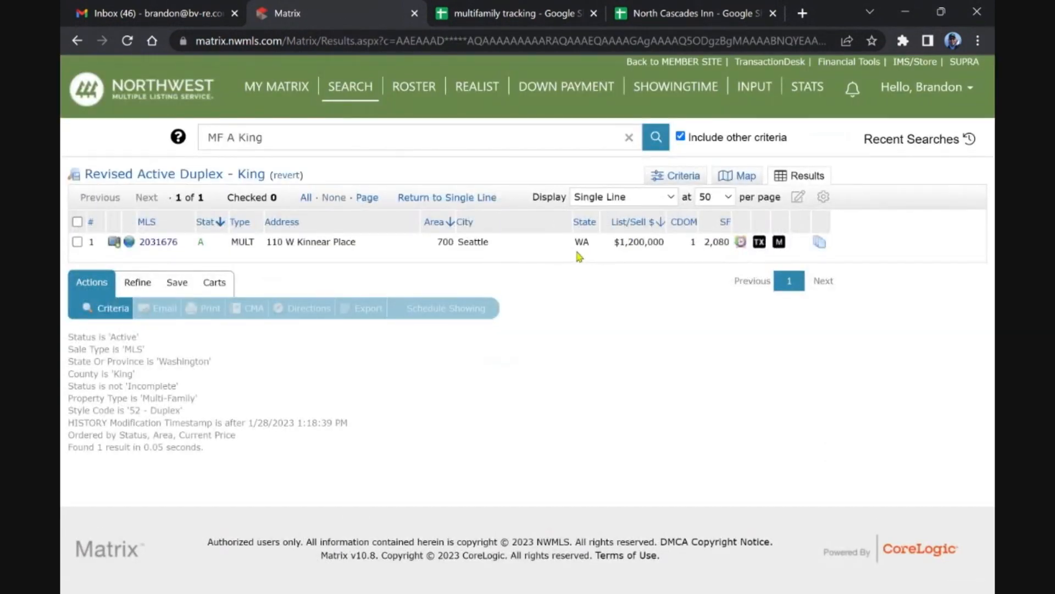
{"action": "mouse_move", "coordinate": [598, 212]}
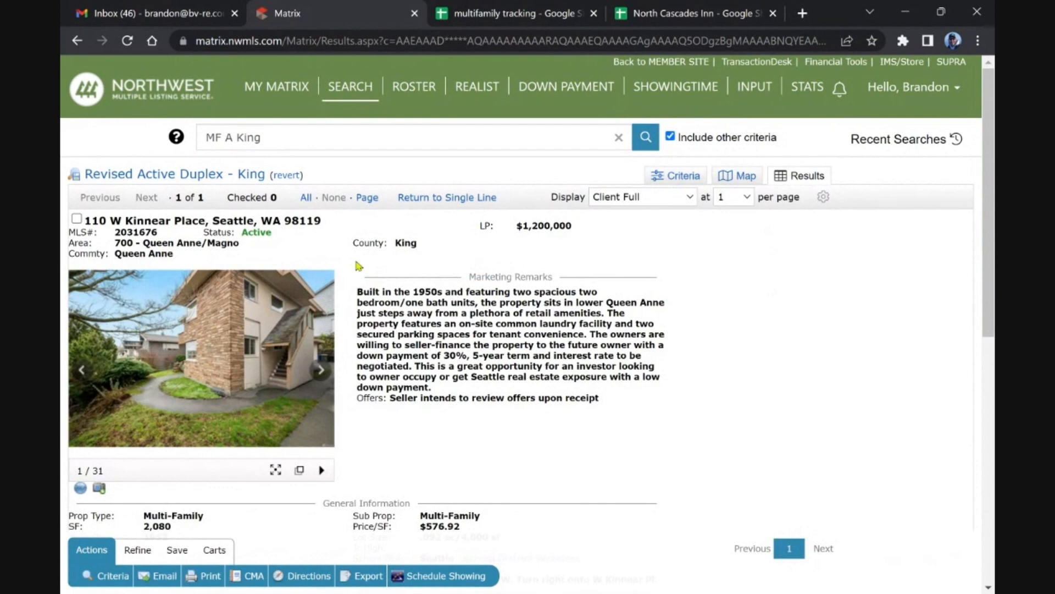
{"action": "left_click", "coordinate": [276, 86]}
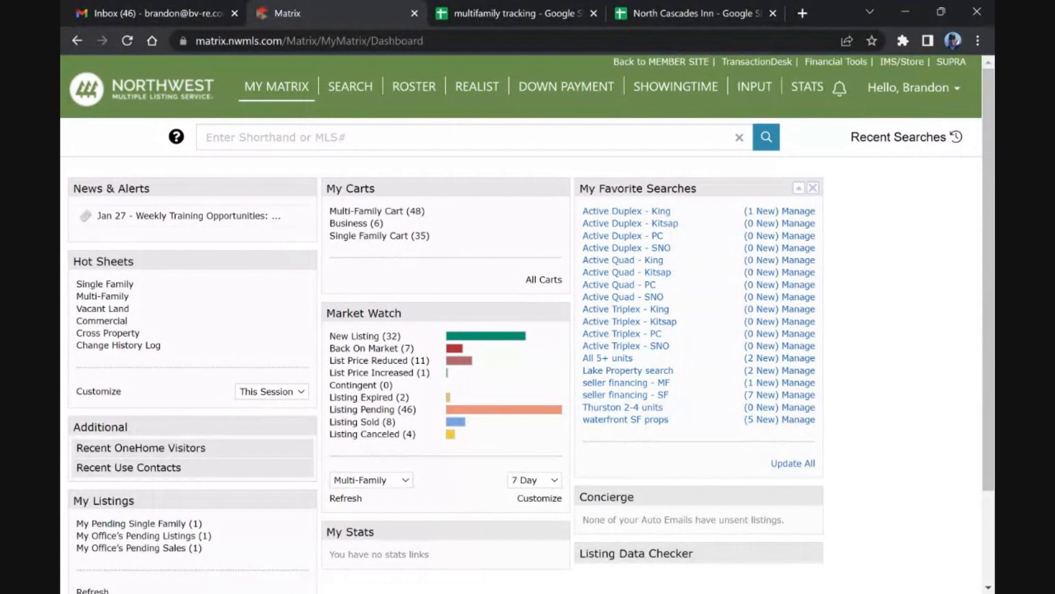
{"action": "mouse_move", "coordinate": [454, 260]}
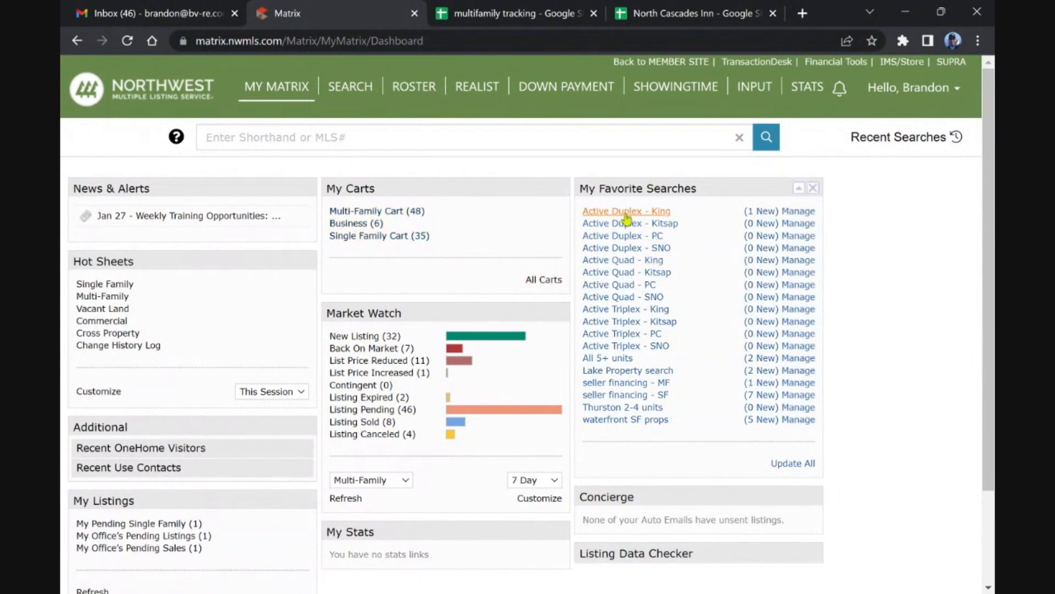
List all 28 Active Duplex - King results and review MLS# 1996460, 3819 21st Ave SW, in property view
{"action": "left_click", "coordinate": [625, 212]}
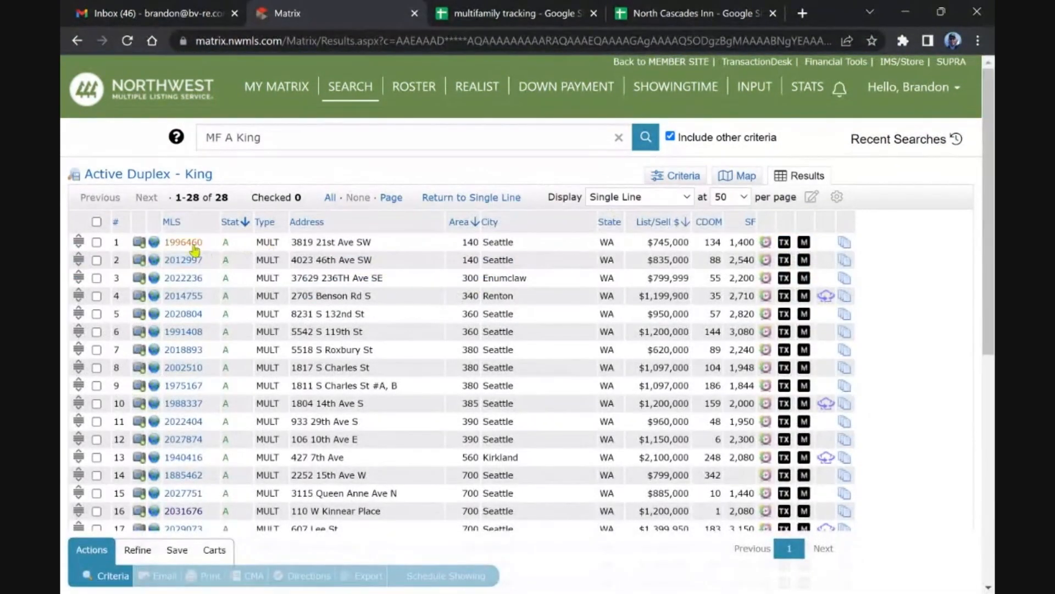
{"action": "left_click", "coordinate": [184, 242]}
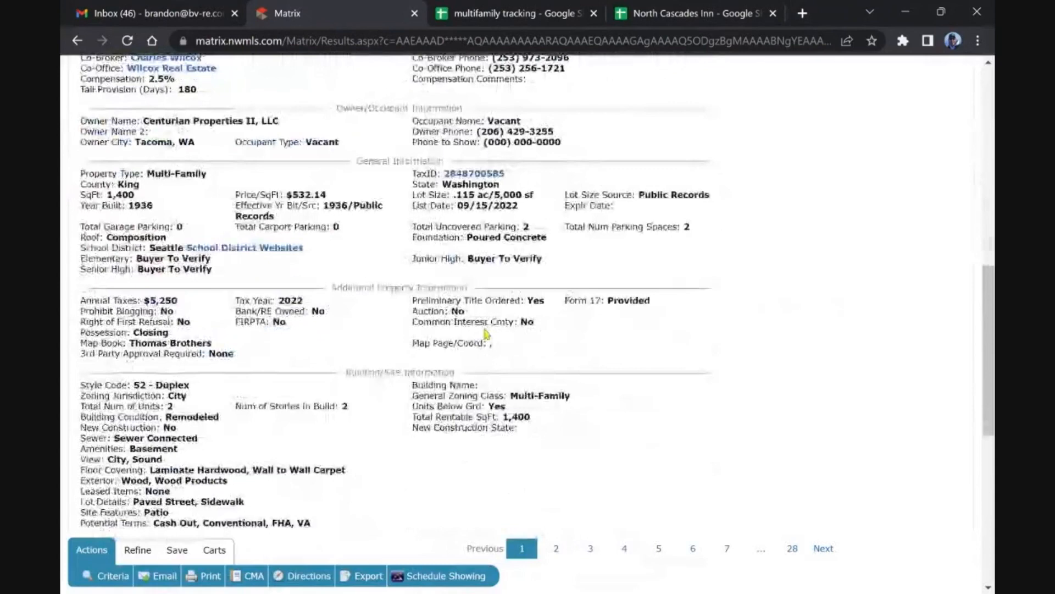
{"action": "scroll", "scroll_direction": "down", "scroll_amount": 3}
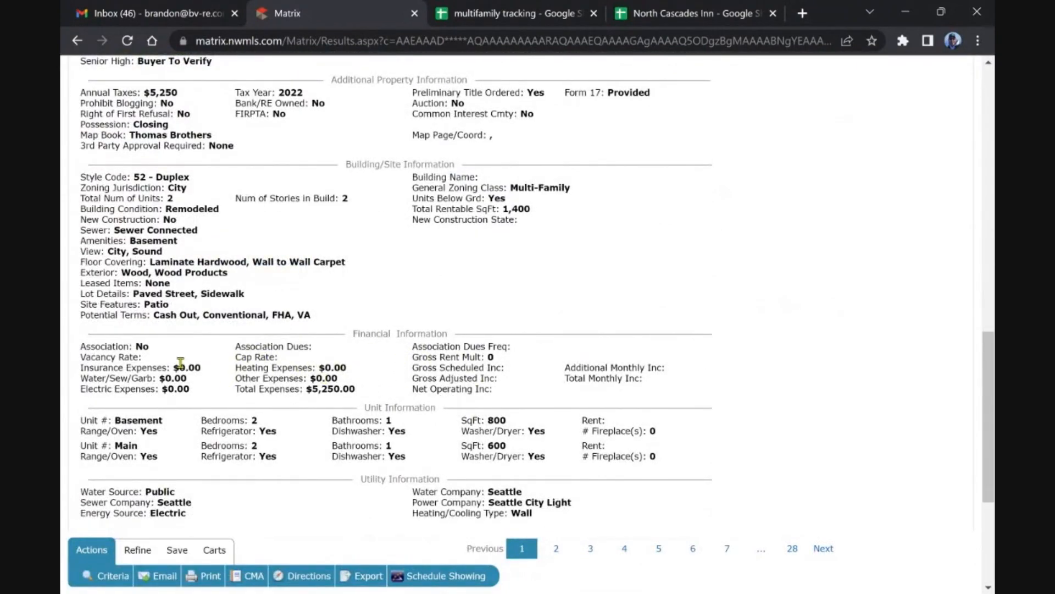
{"action": "mouse_move", "coordinate": [317, 390]}
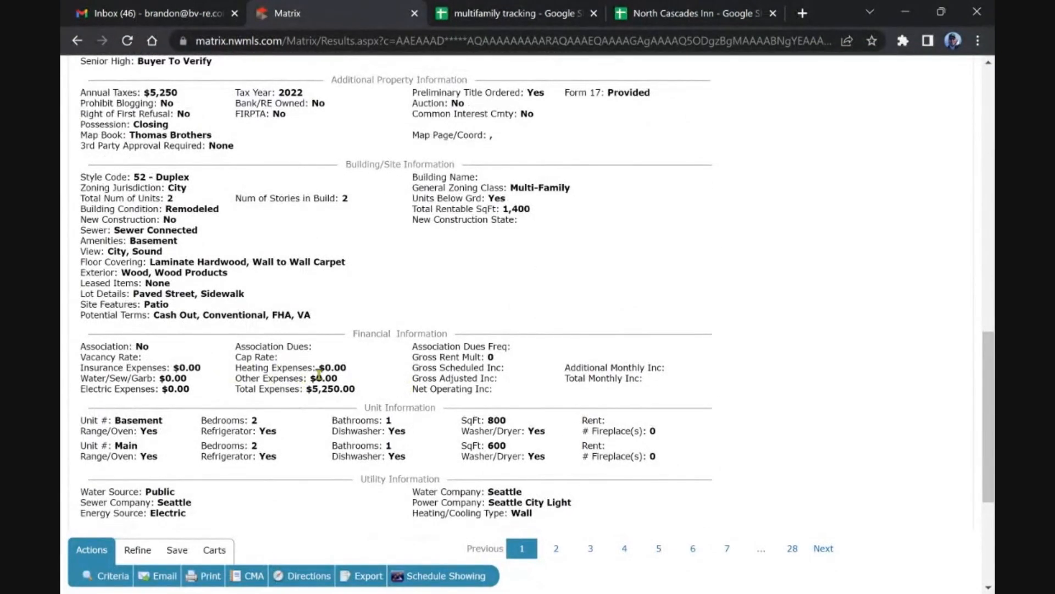
{"action": "mouse_move", "coordinate": [264, 377]}
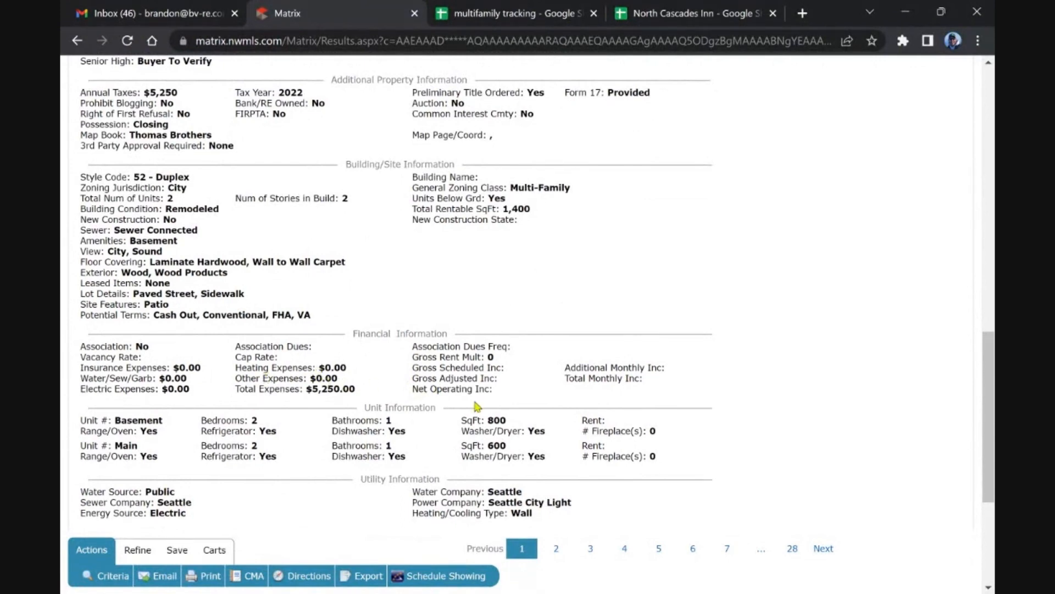
{"action": "scroll", "scroll_direction": "up", "scroll_amount": 3}
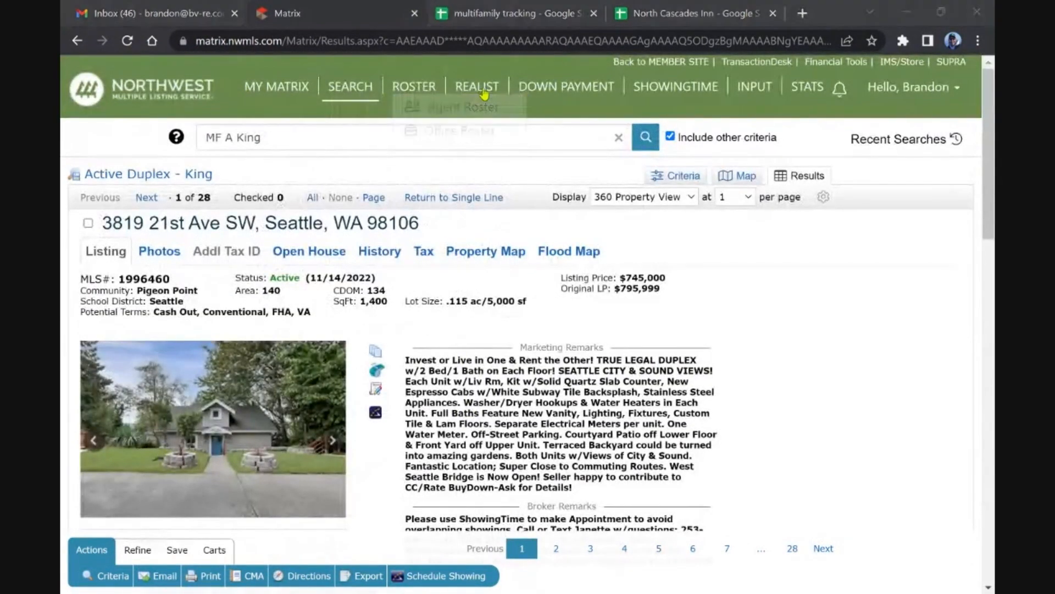